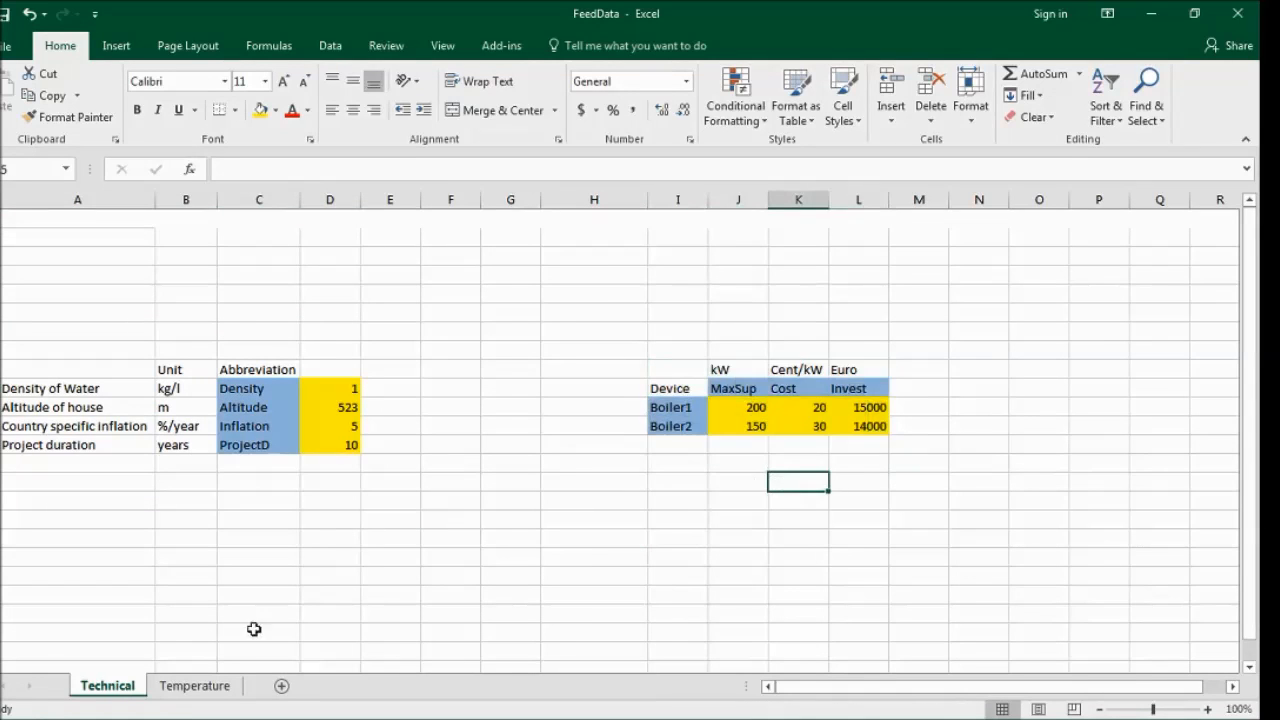
Step: Review the Technical sheet's Boiler1/Boiler2 names and MaxSup, Cost, Invest headers
left_click(194, 685)
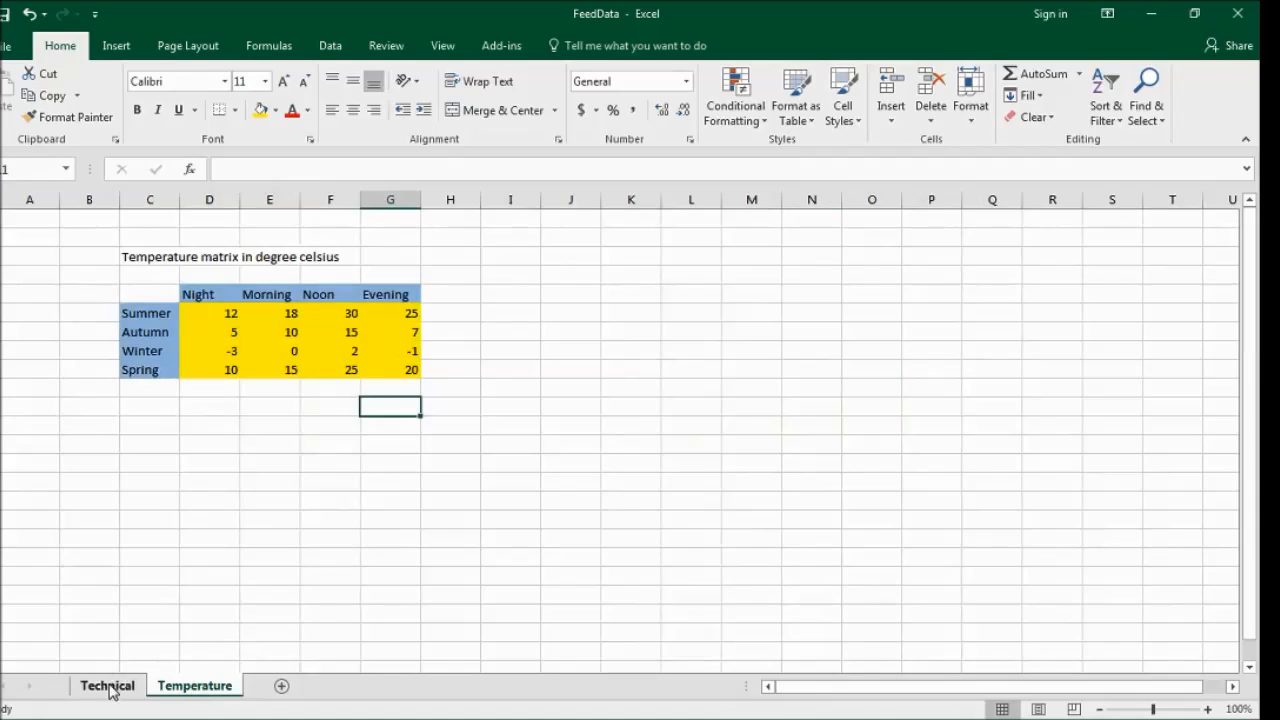
left_click(107, 685)
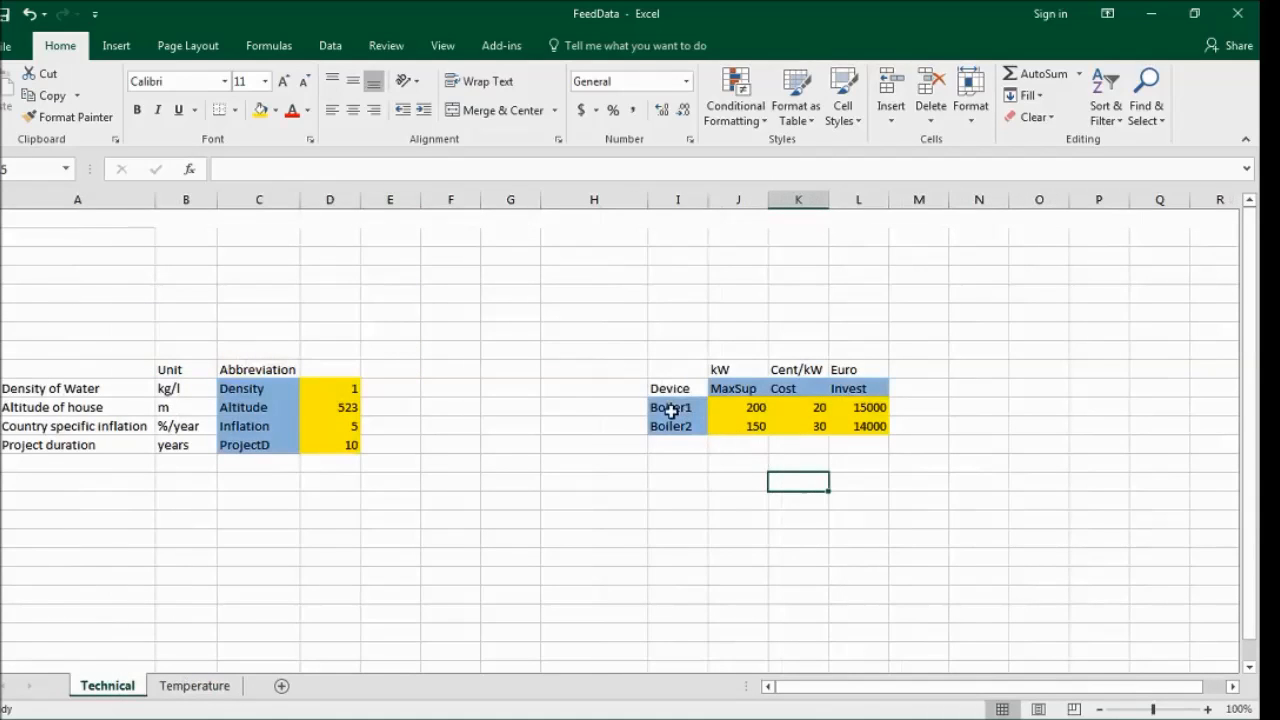
left_click_drag(670, 407, 670, 426)
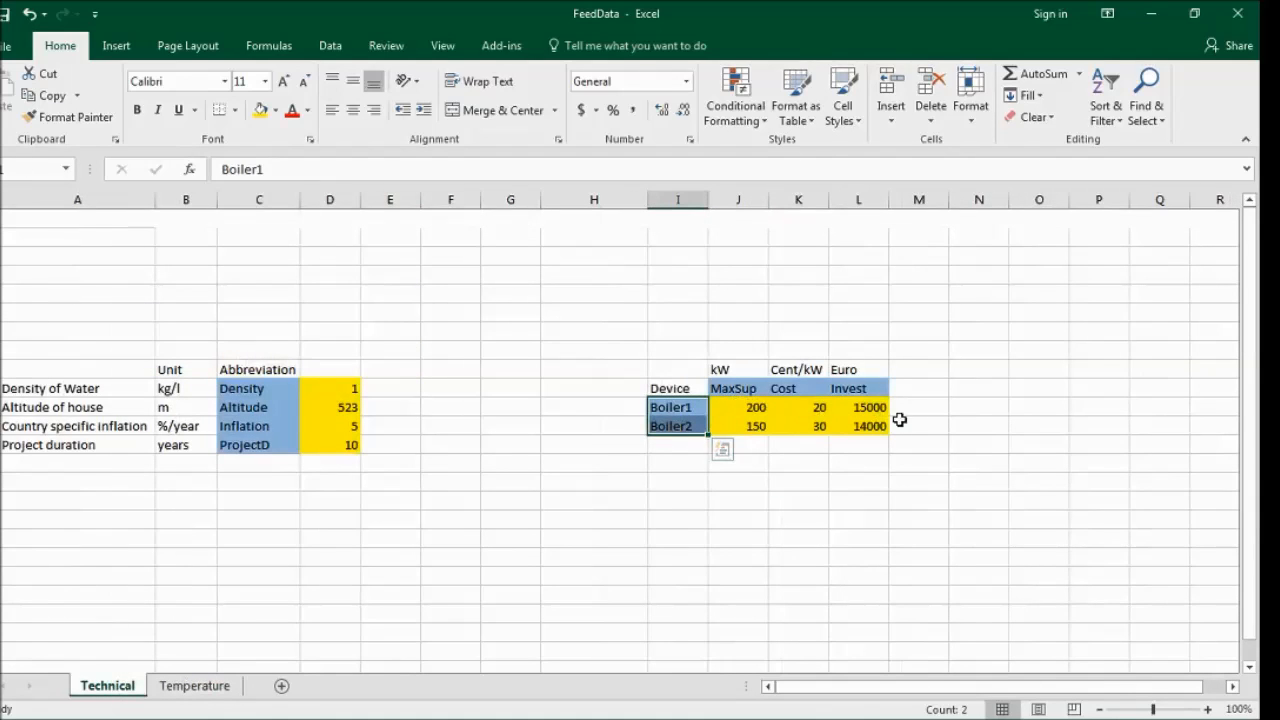
left_click(738, 388)
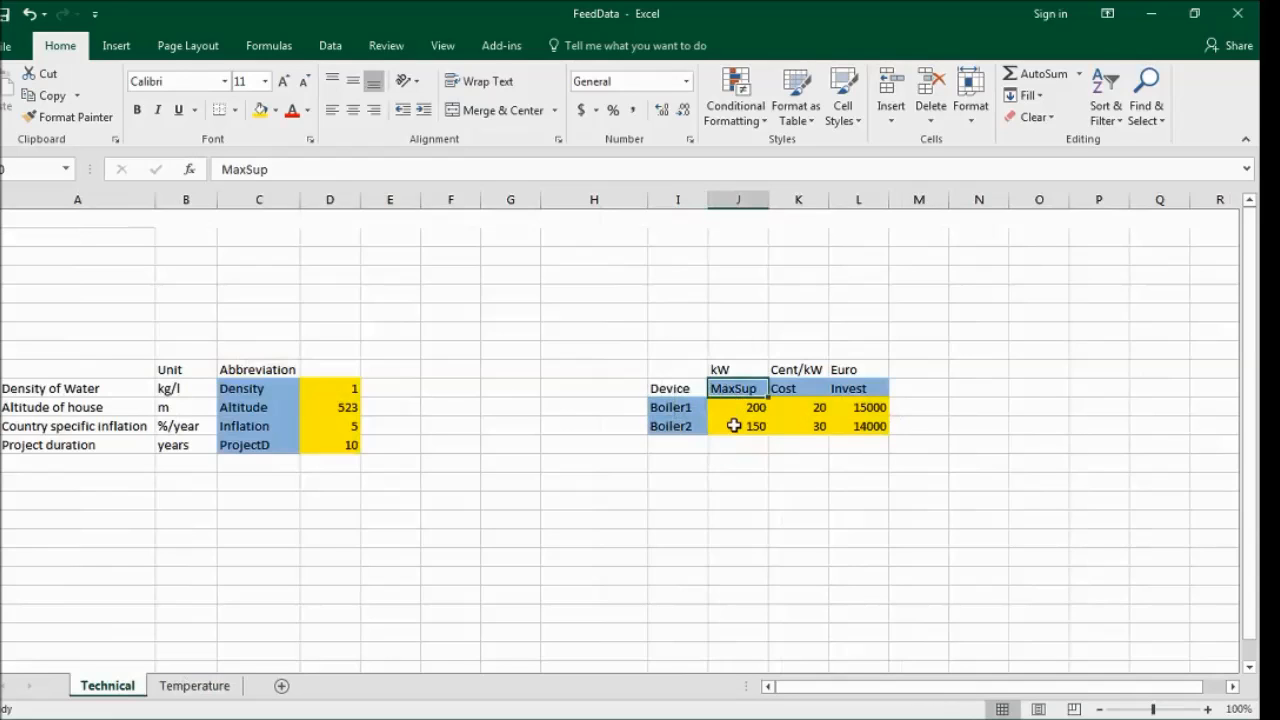
left_click(798, 388)
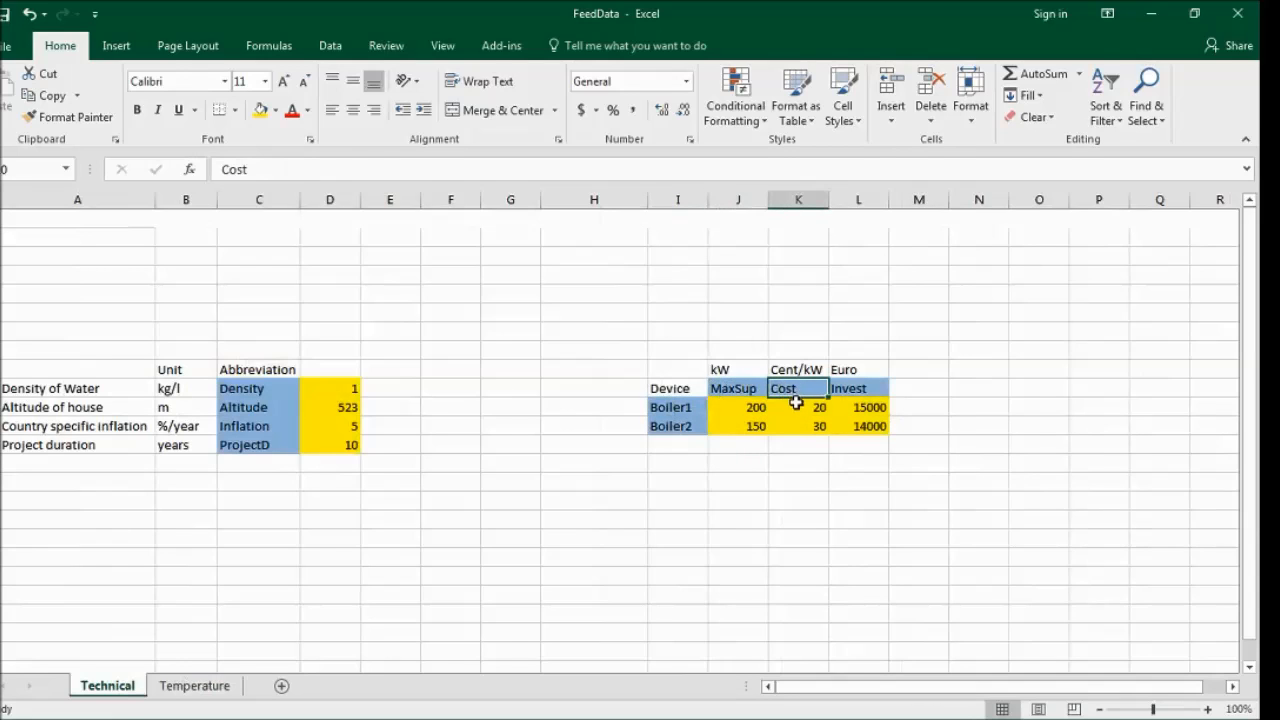
left_click(858, 388)
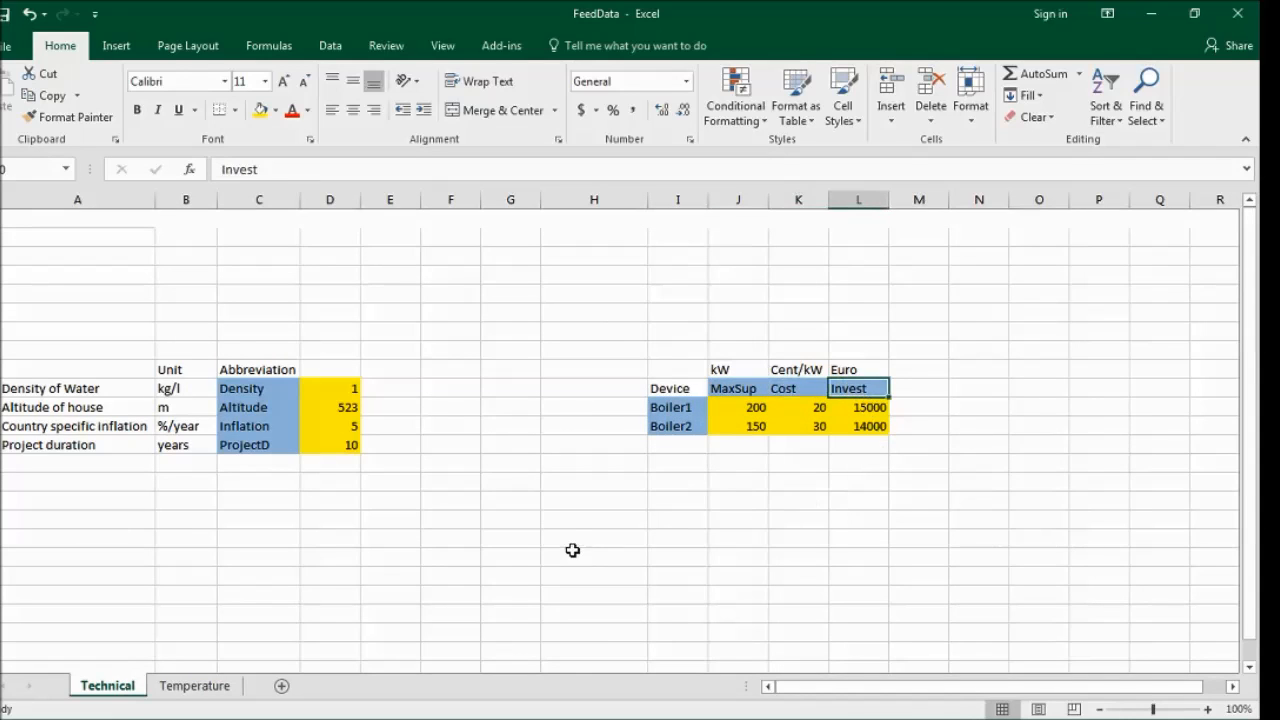
Step: Check the Spring Night temperature, then the empty cells below ProjectD
left_click(194, 685)
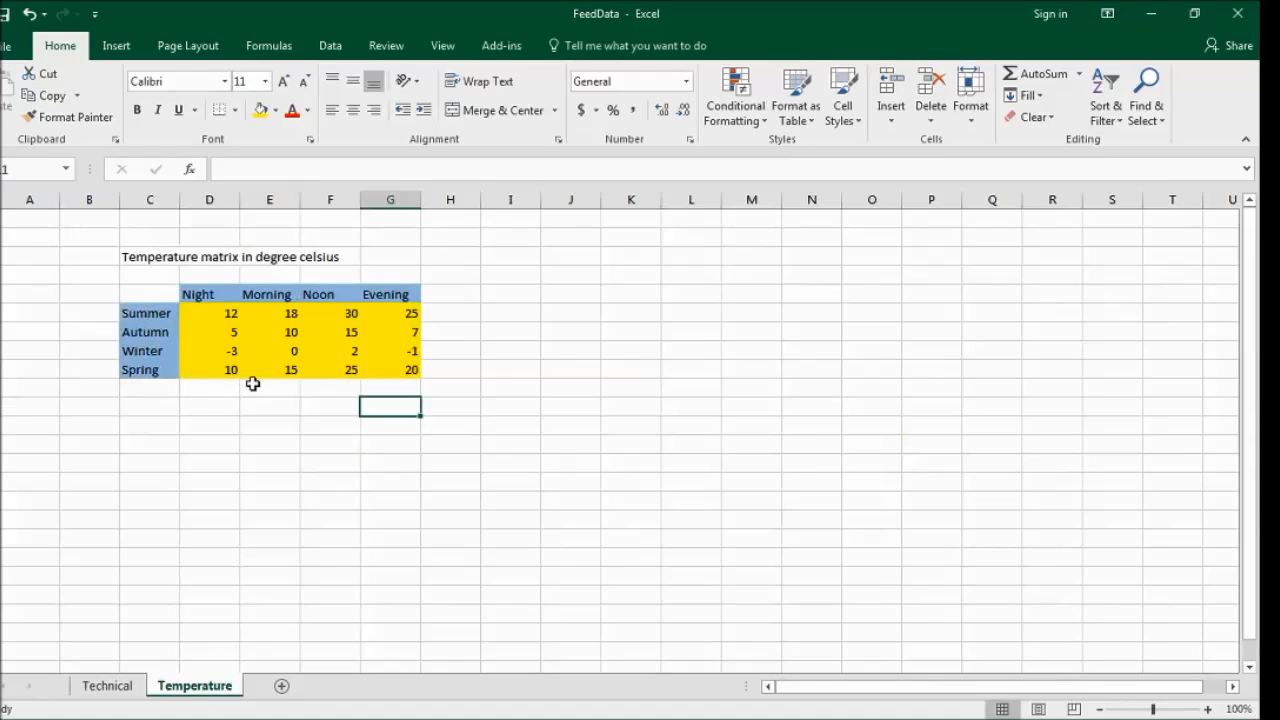
left_click(231, 369)
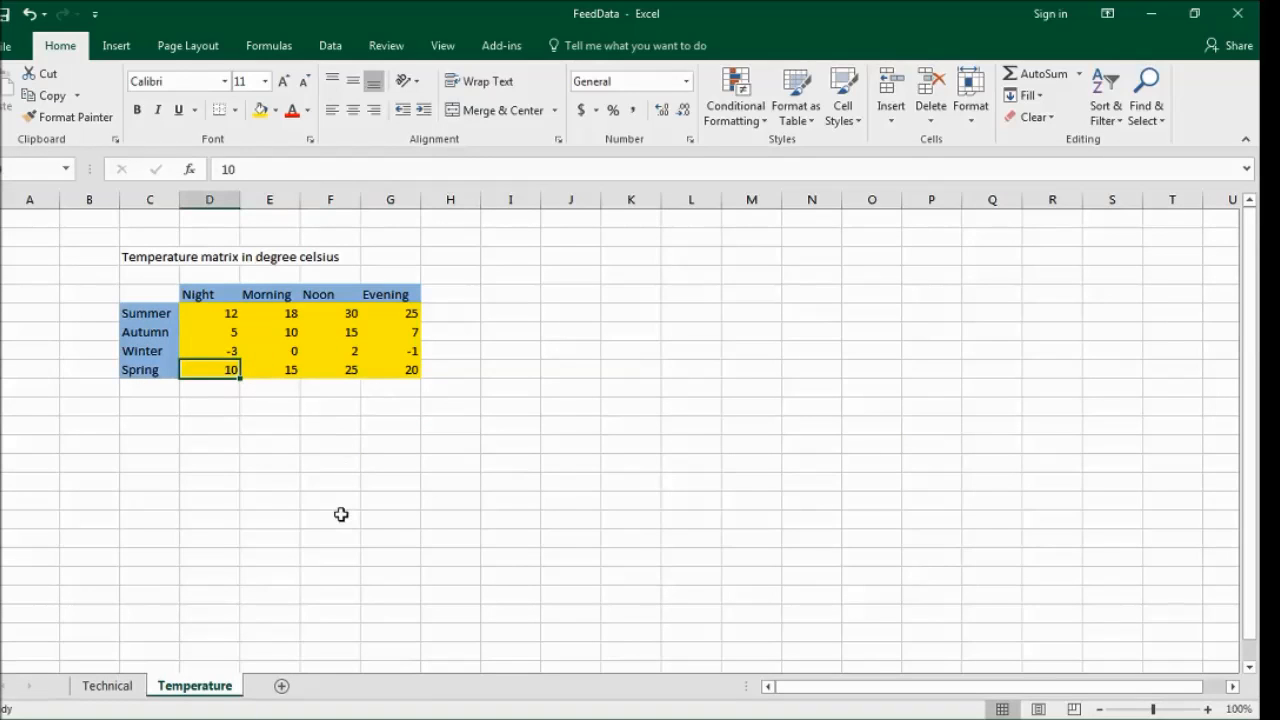
mouse_move(360, 526)
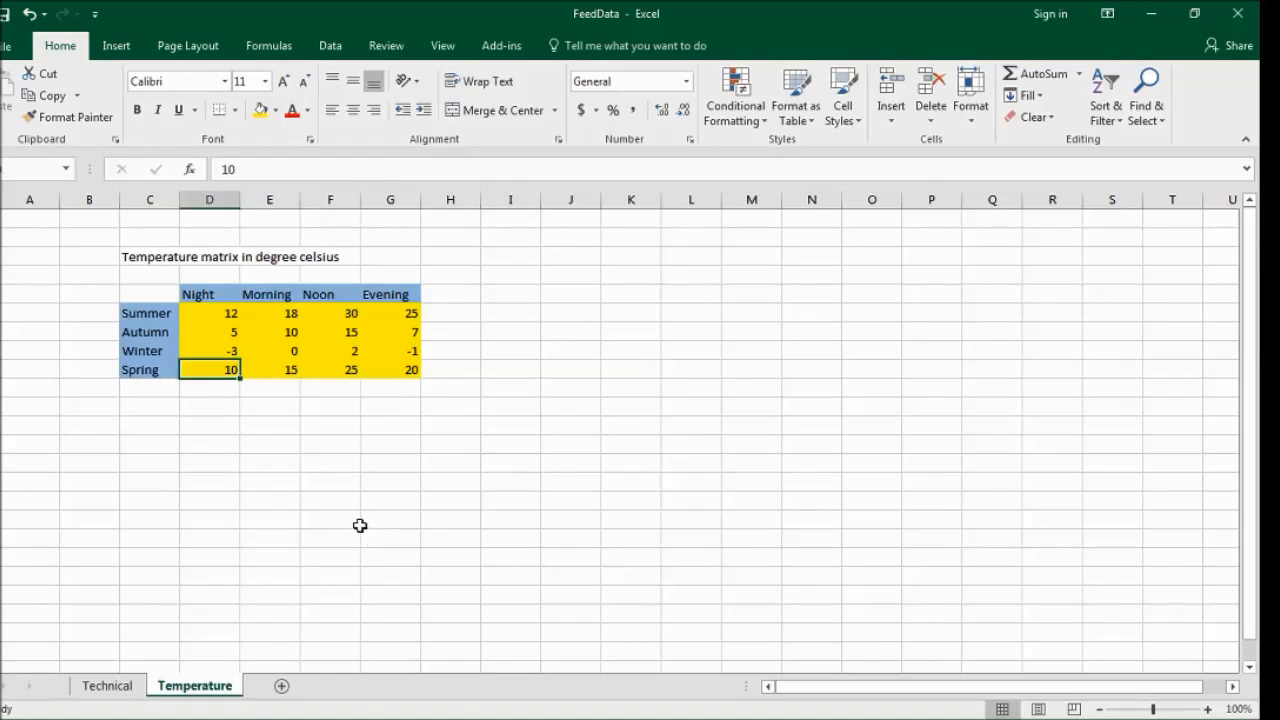
left_click(107, 685)
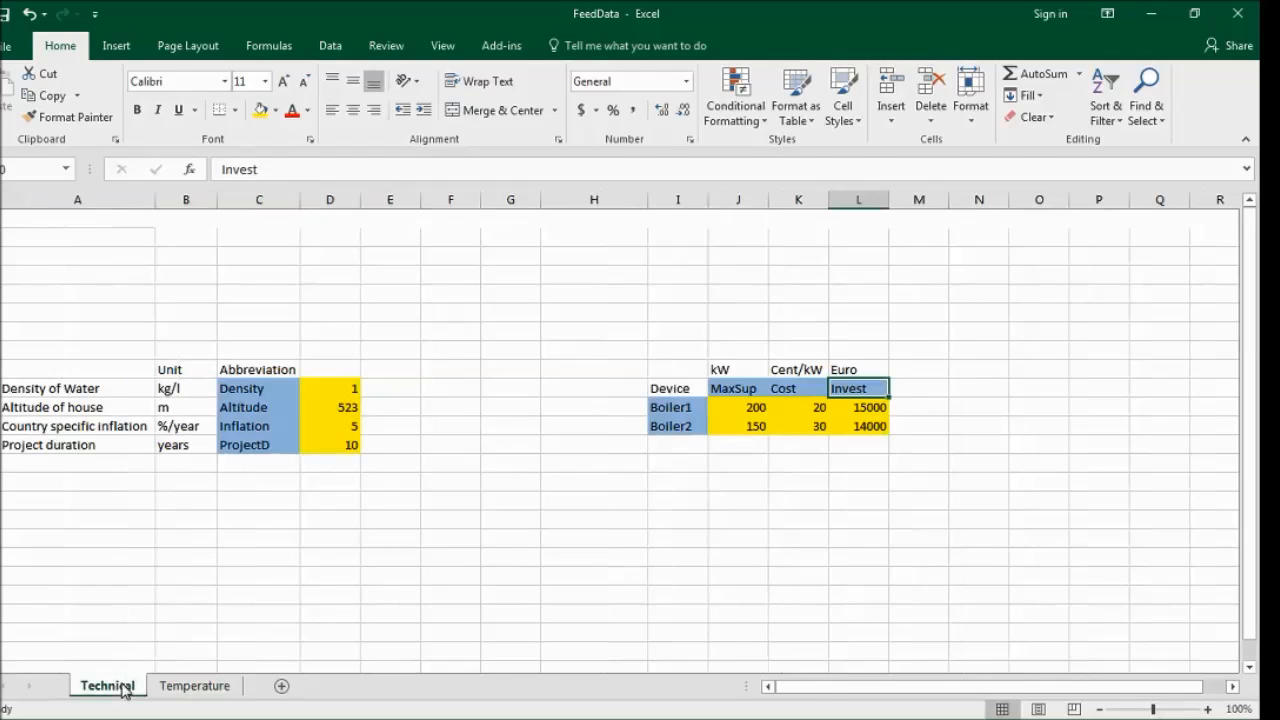
mouse_move(745, 474)
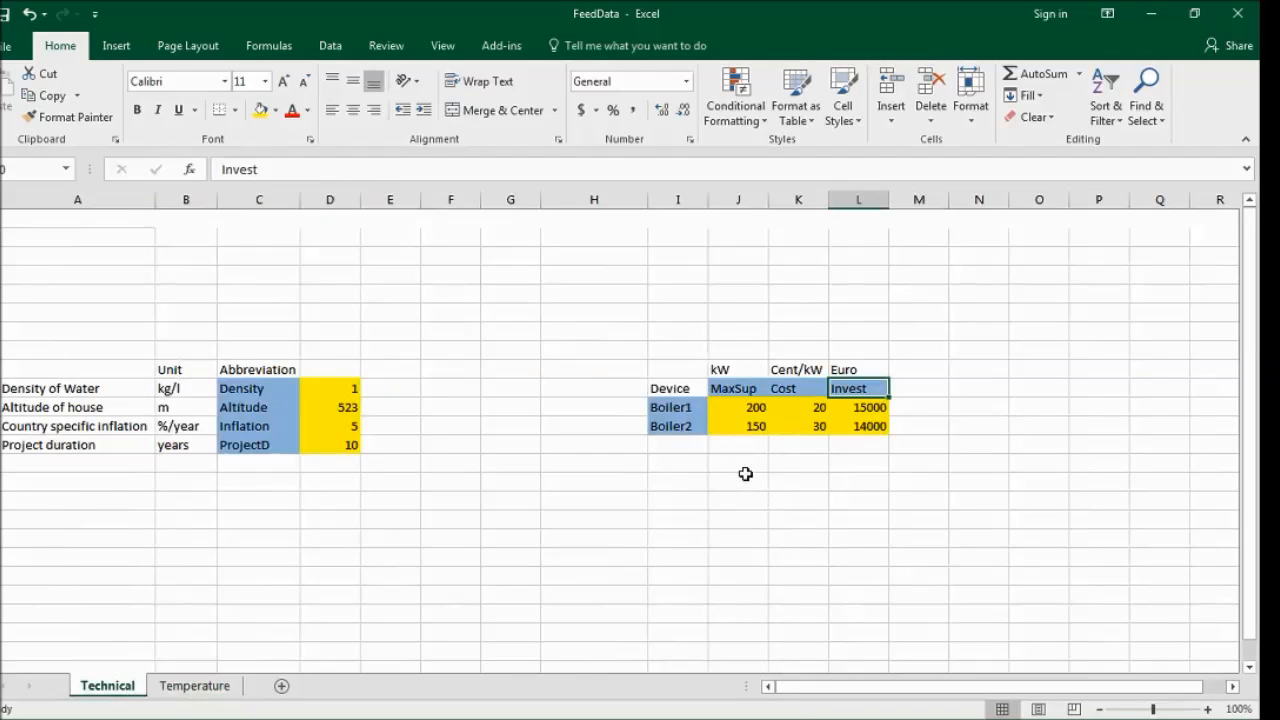
mouse_move(453, 494)
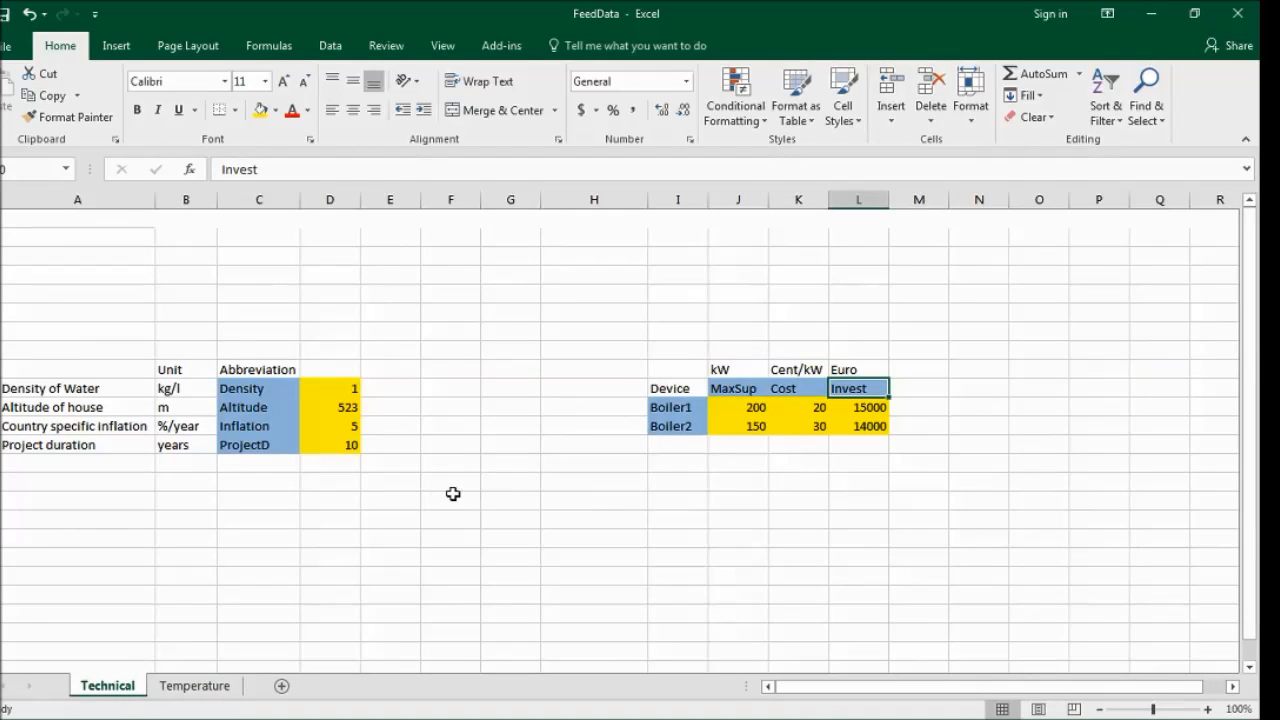
mouse_move(303, 514)
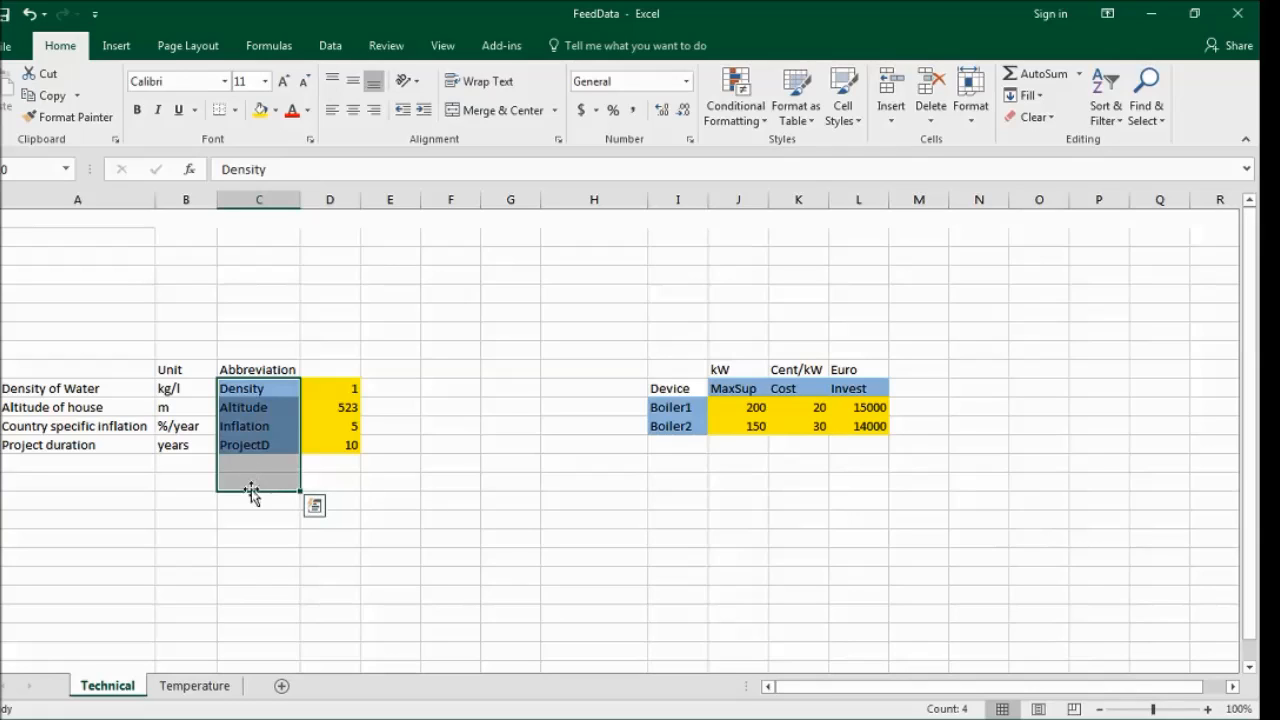
left_click(259, 500)
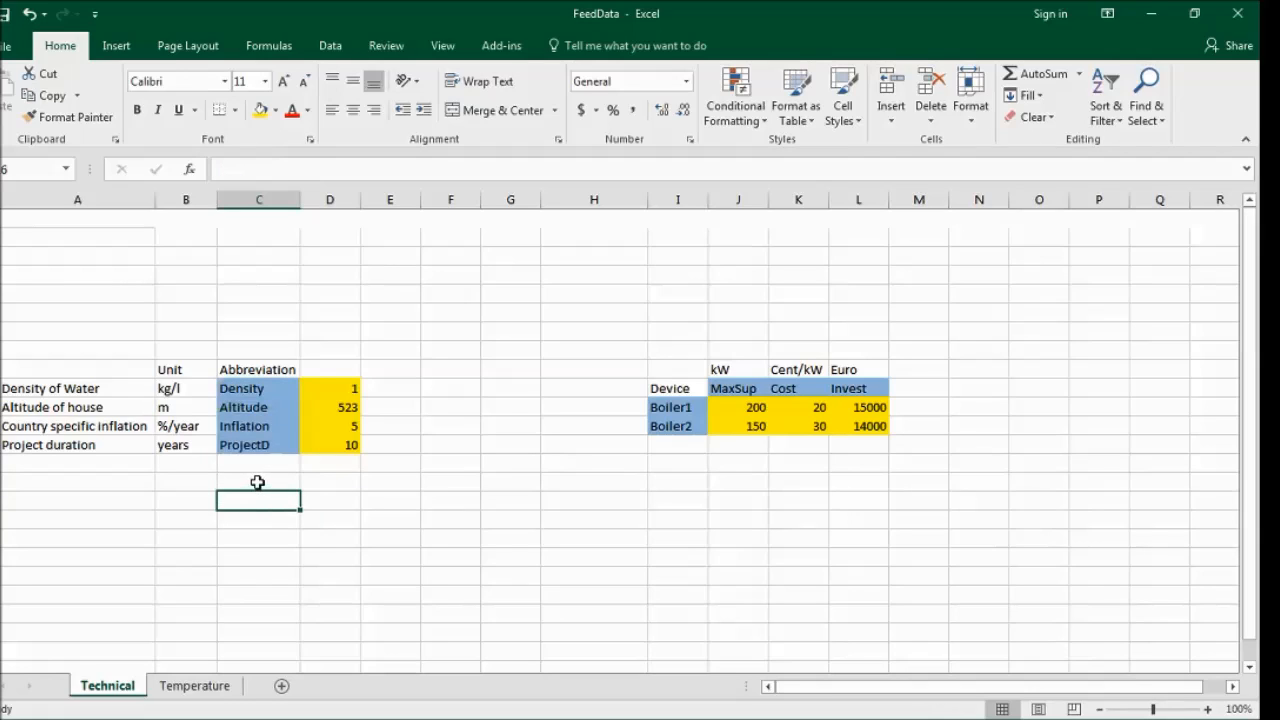
left_click(259, 481)
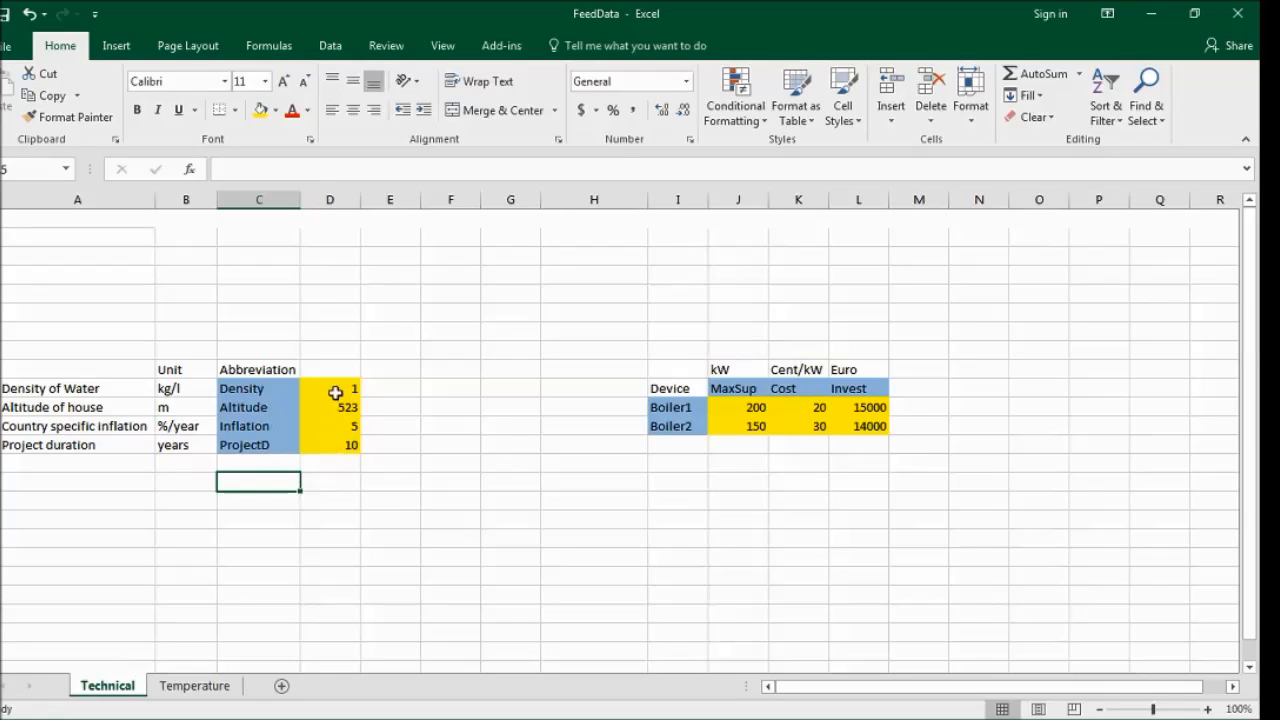
mouse_move(324, 404)
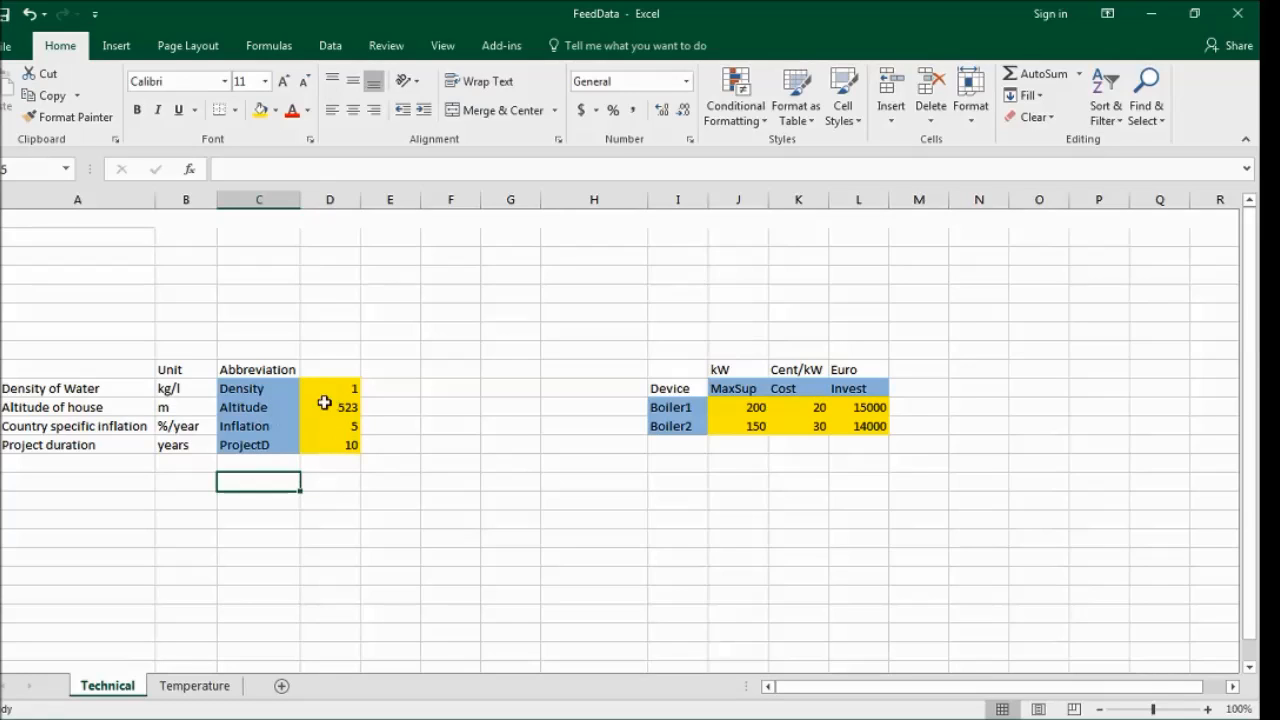
mouse_move(671, 493)
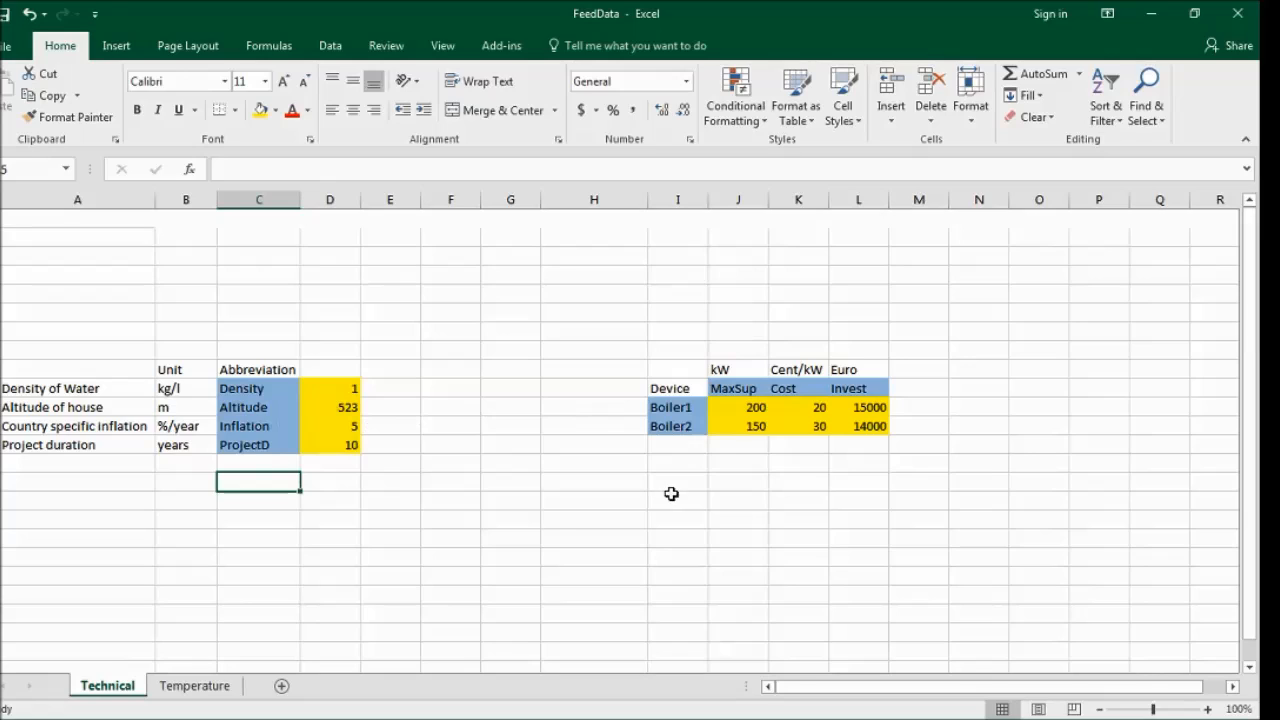
mouse_move(667, 489)
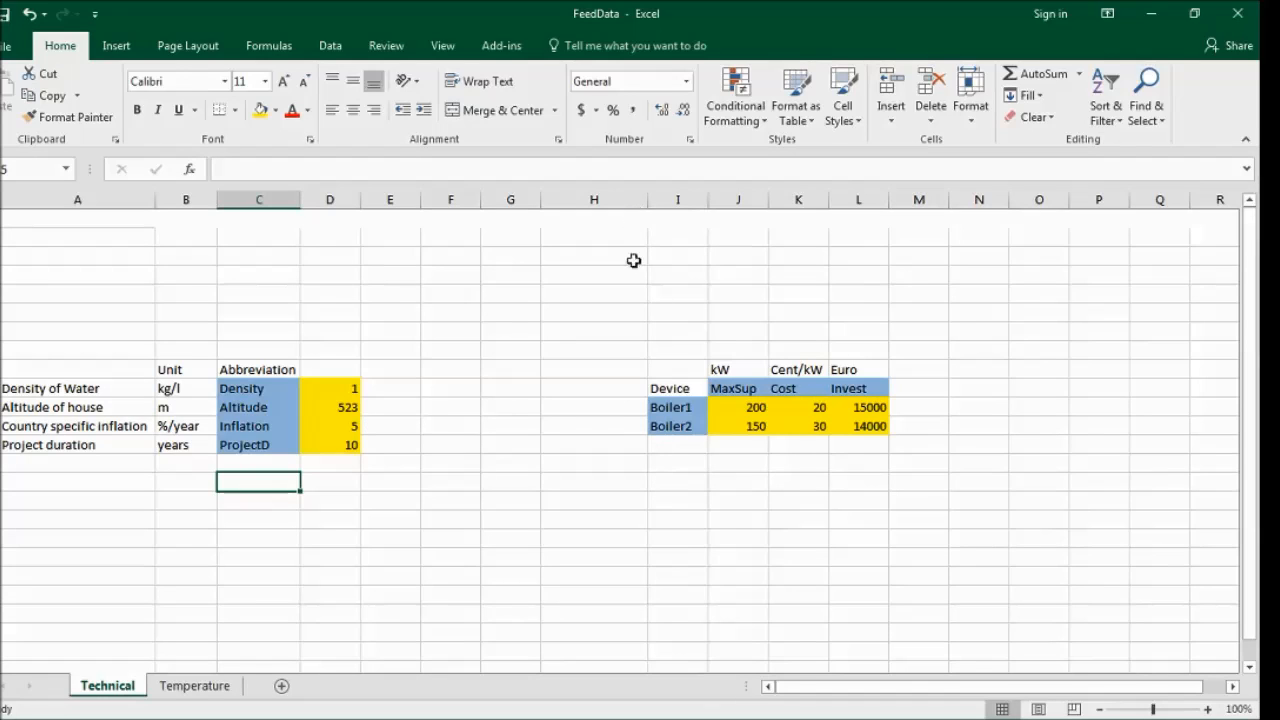
mouse_move(528, 474)
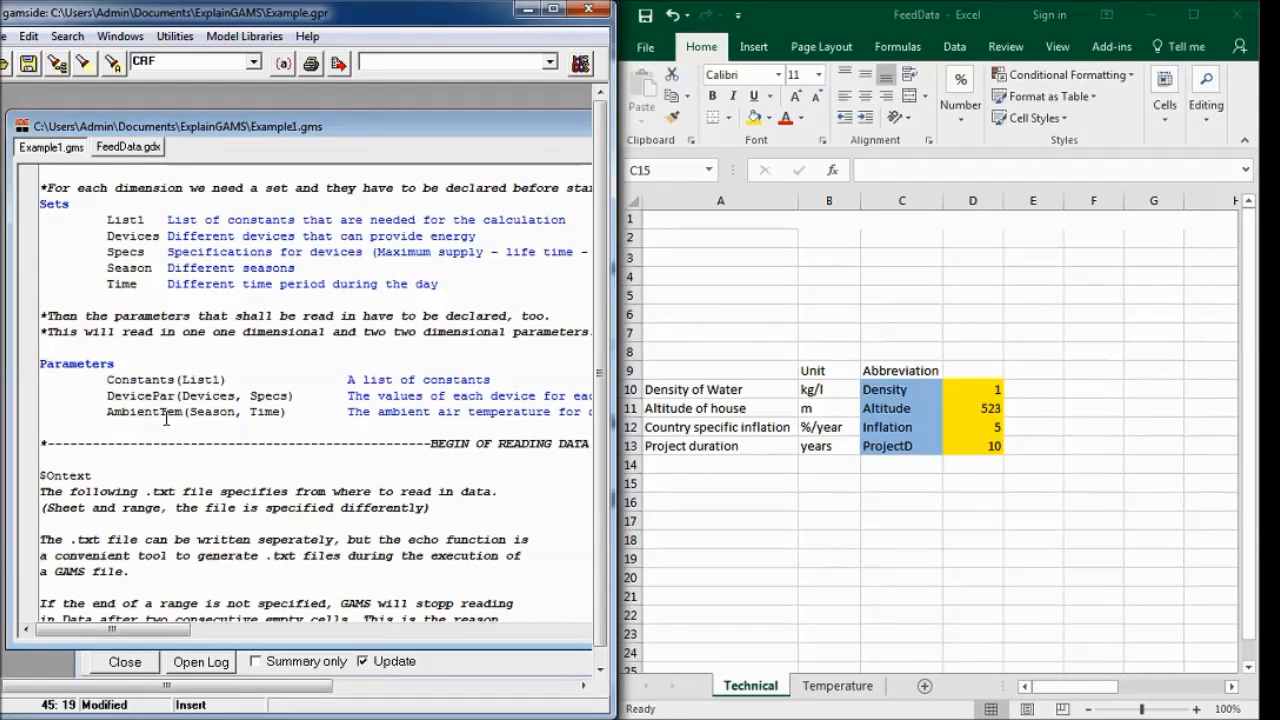
Step: Highlight Devices and Specs in the DevicePar declaration of Example1.gms
double_click(124, 396)
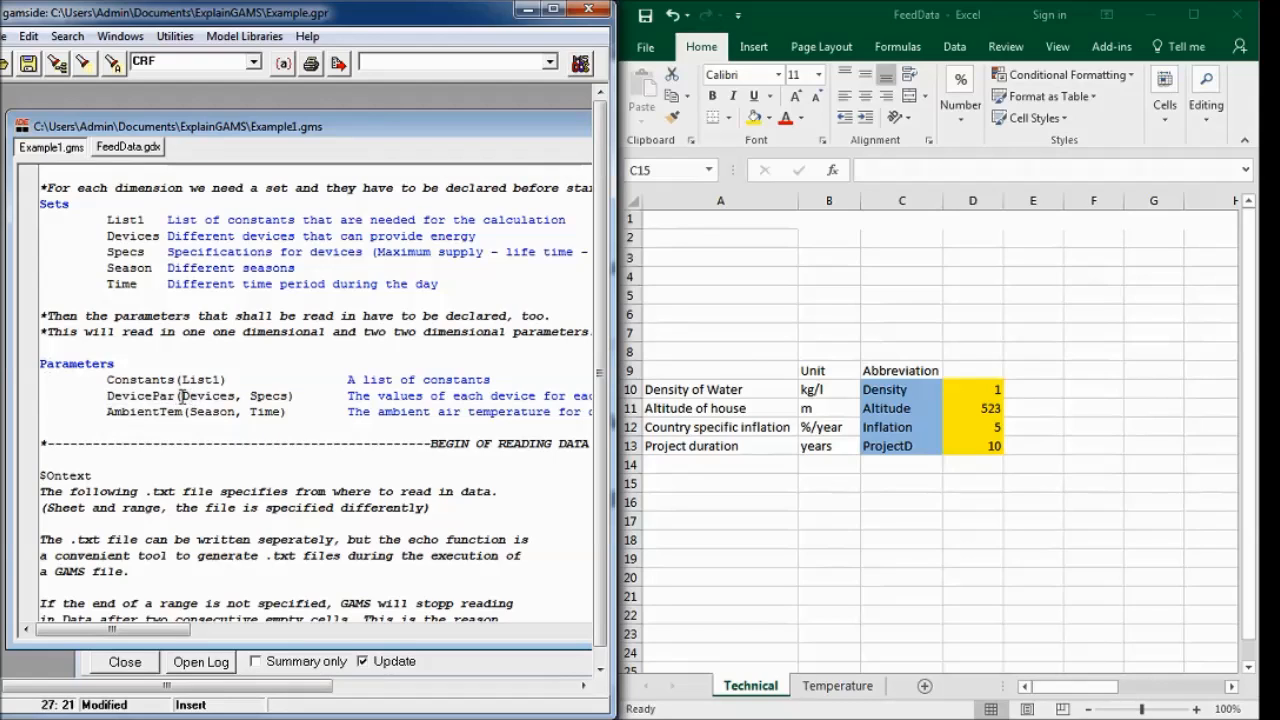
double_click(208, 396)
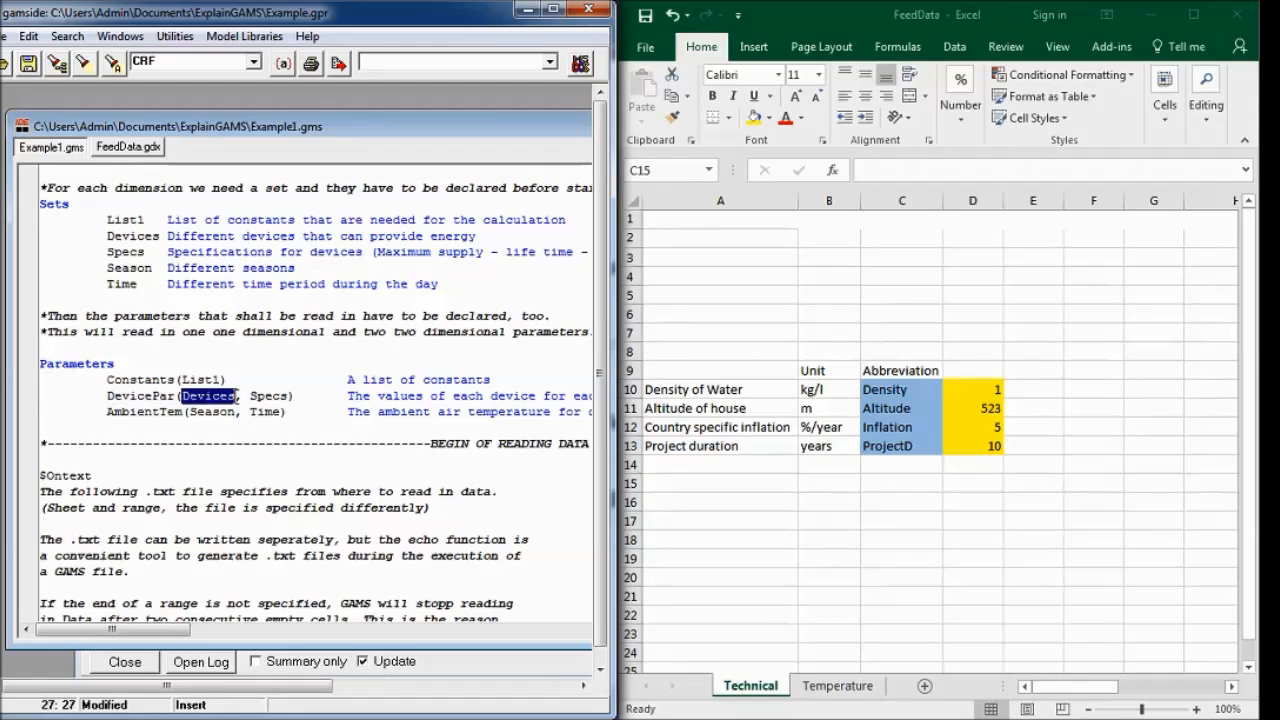
double_click(267, 396)
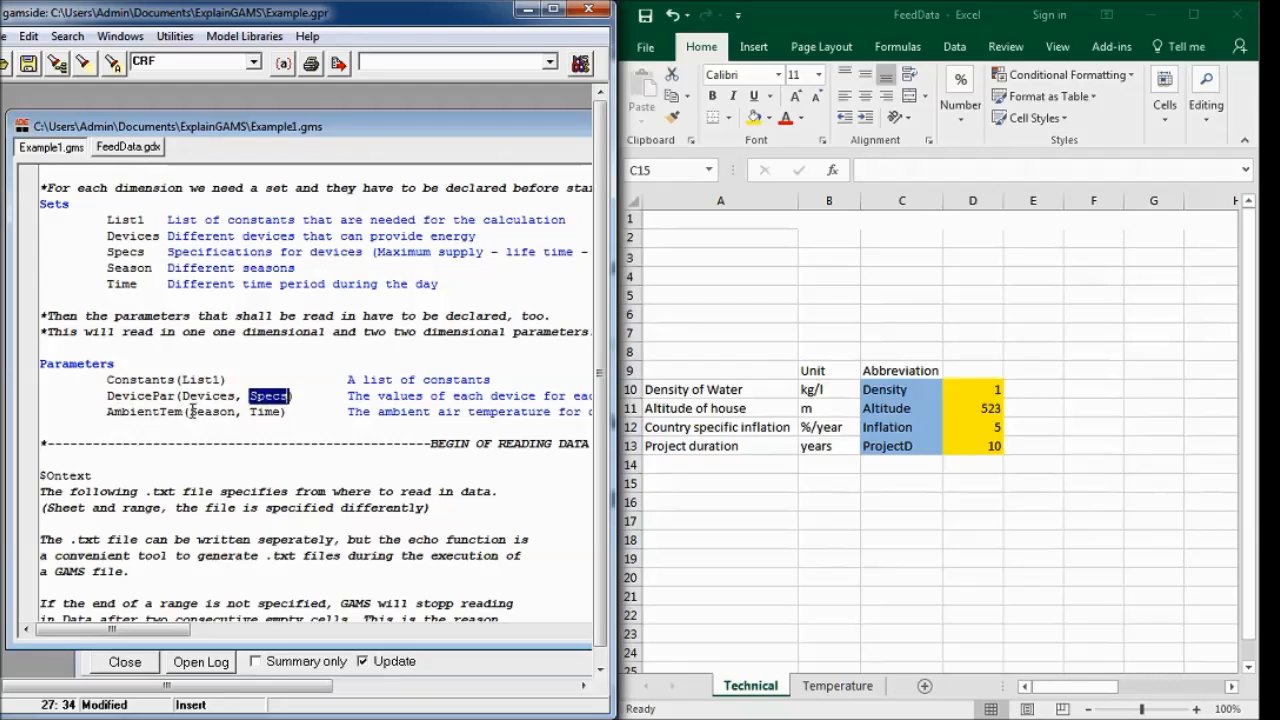
double_click(262, 411)
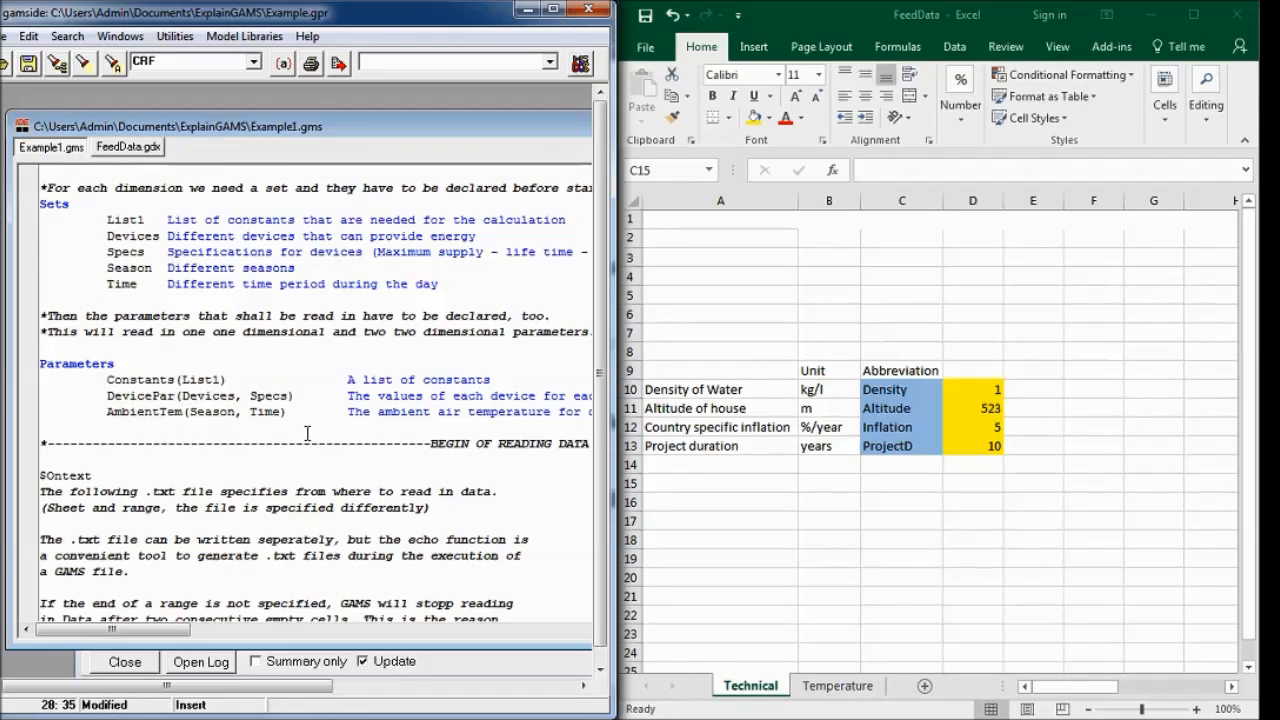
scroll("down", 3)
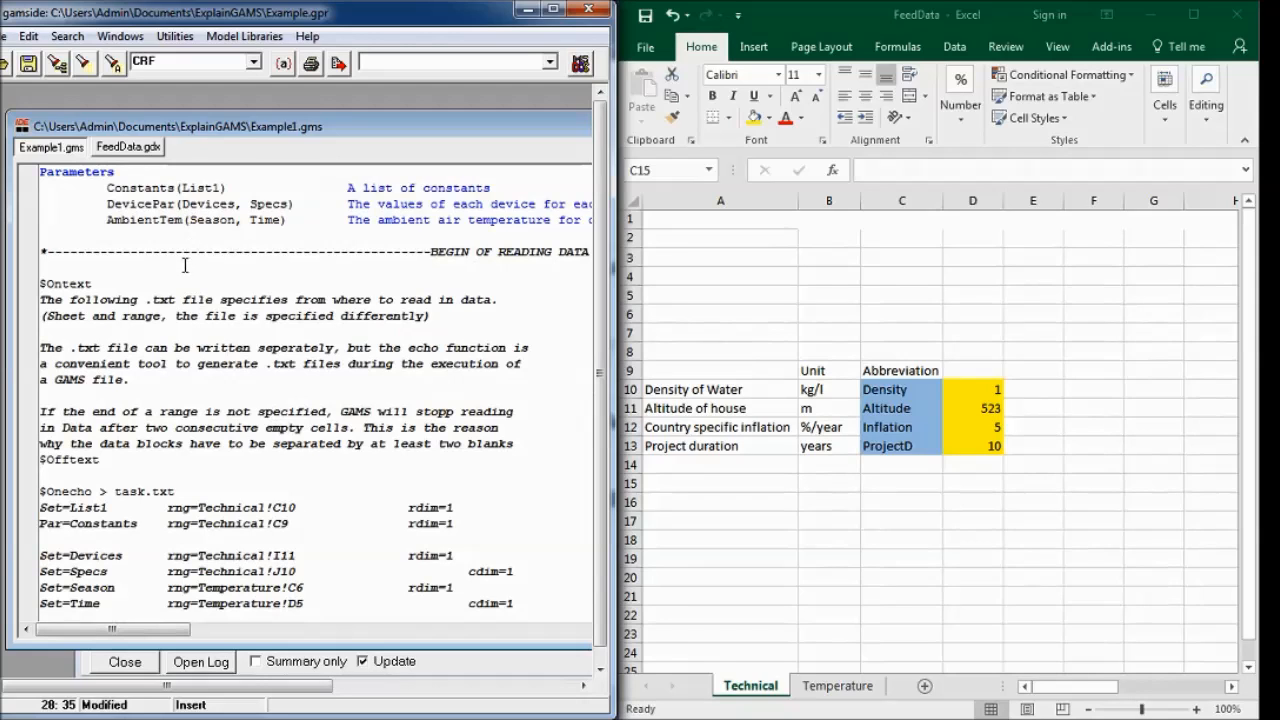
double_click(210, 220)
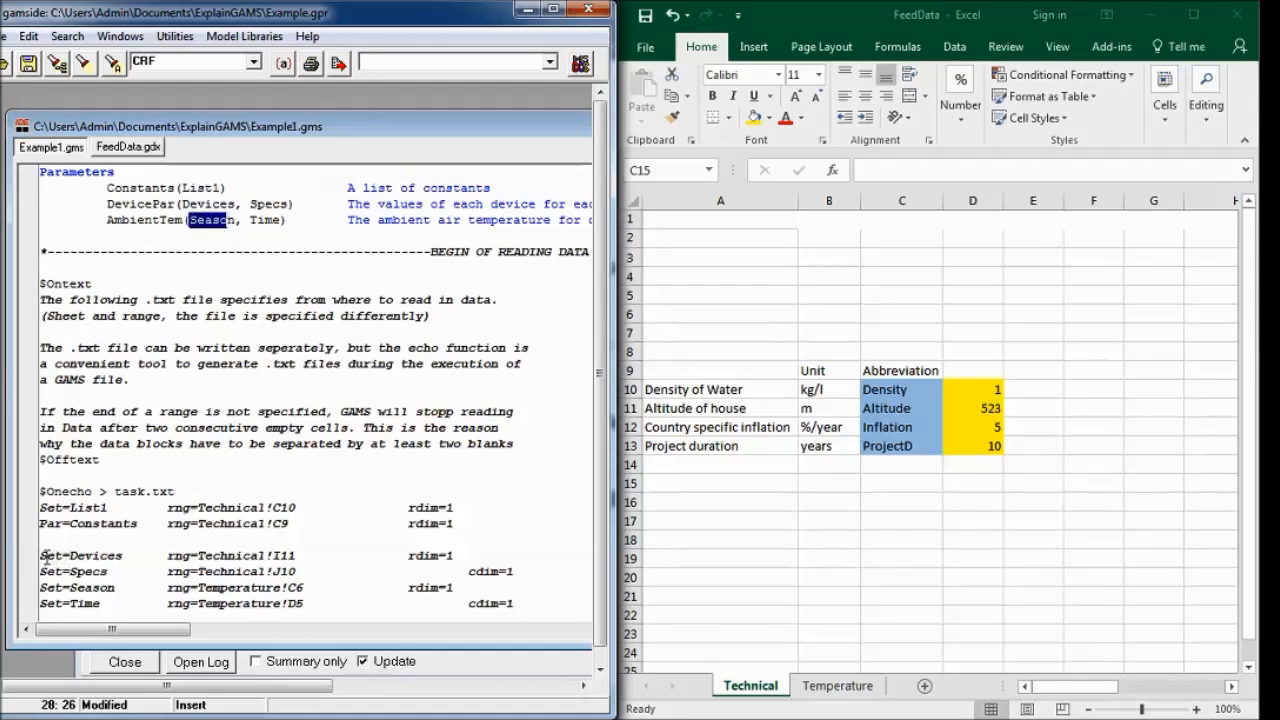
scroll("down", 3)
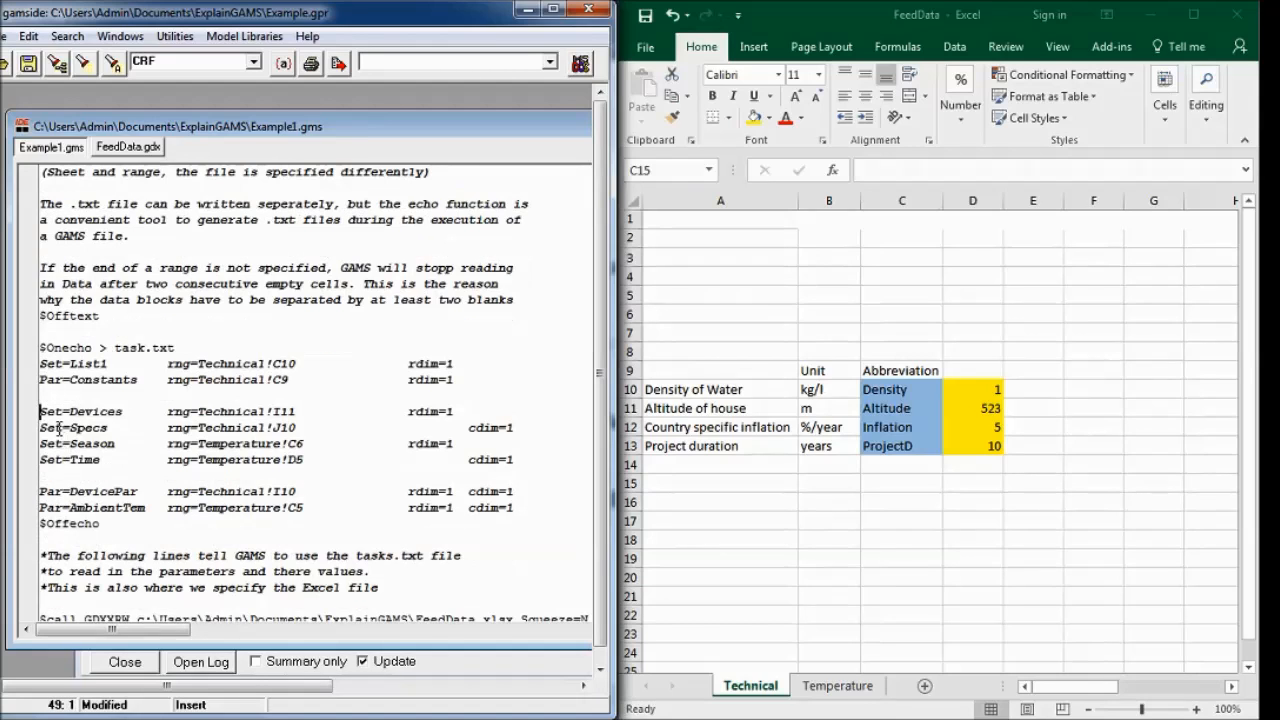
left_click_drag(40, 411, 519, 459)
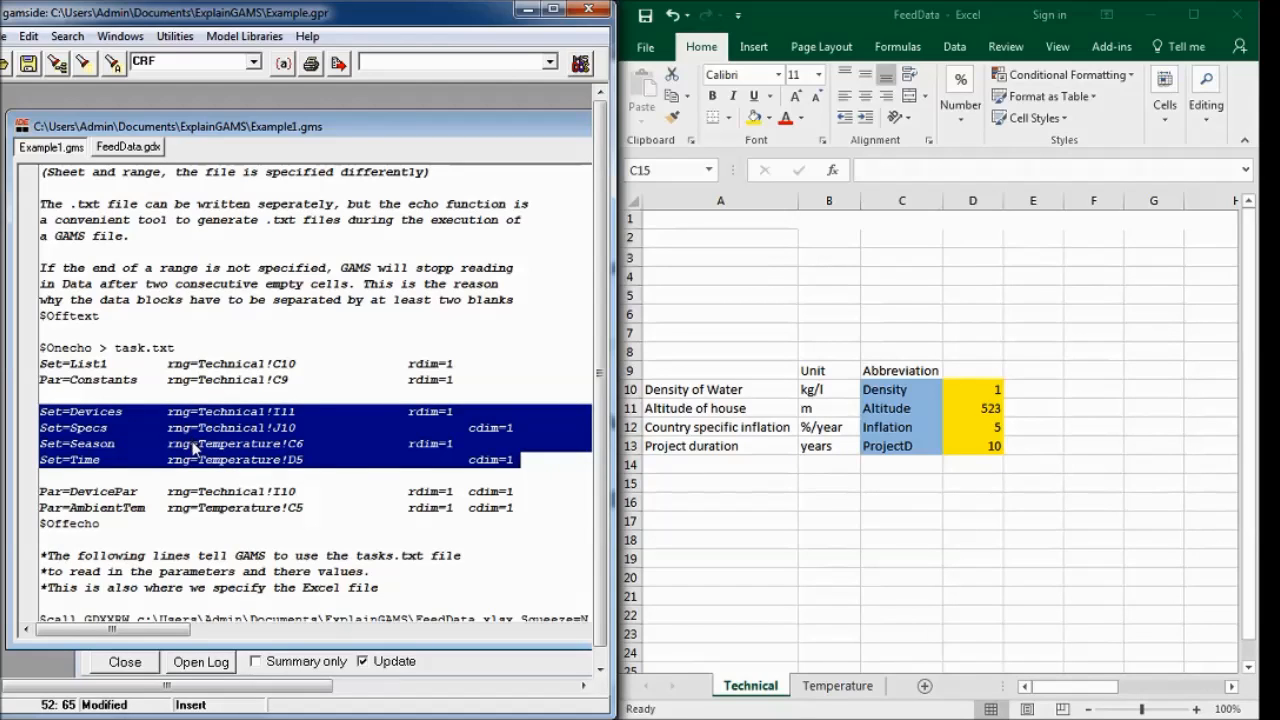
left_click(378, 476)
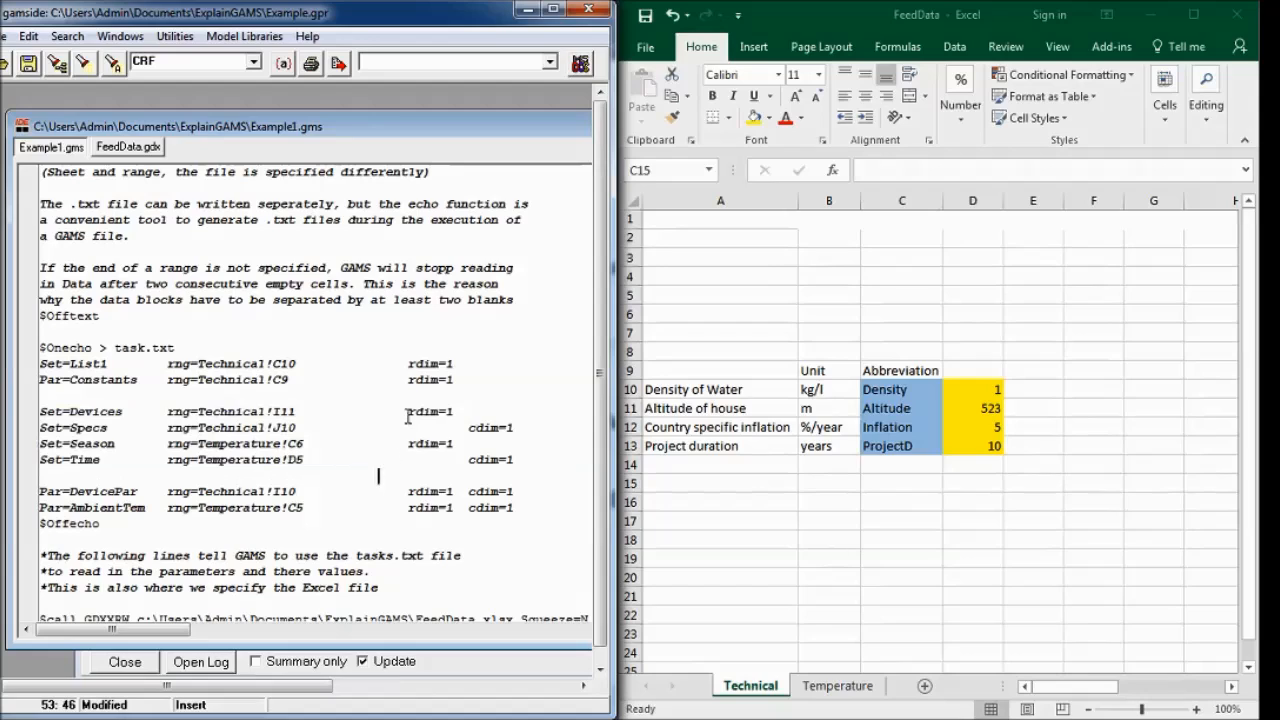
double_click(430, 411)
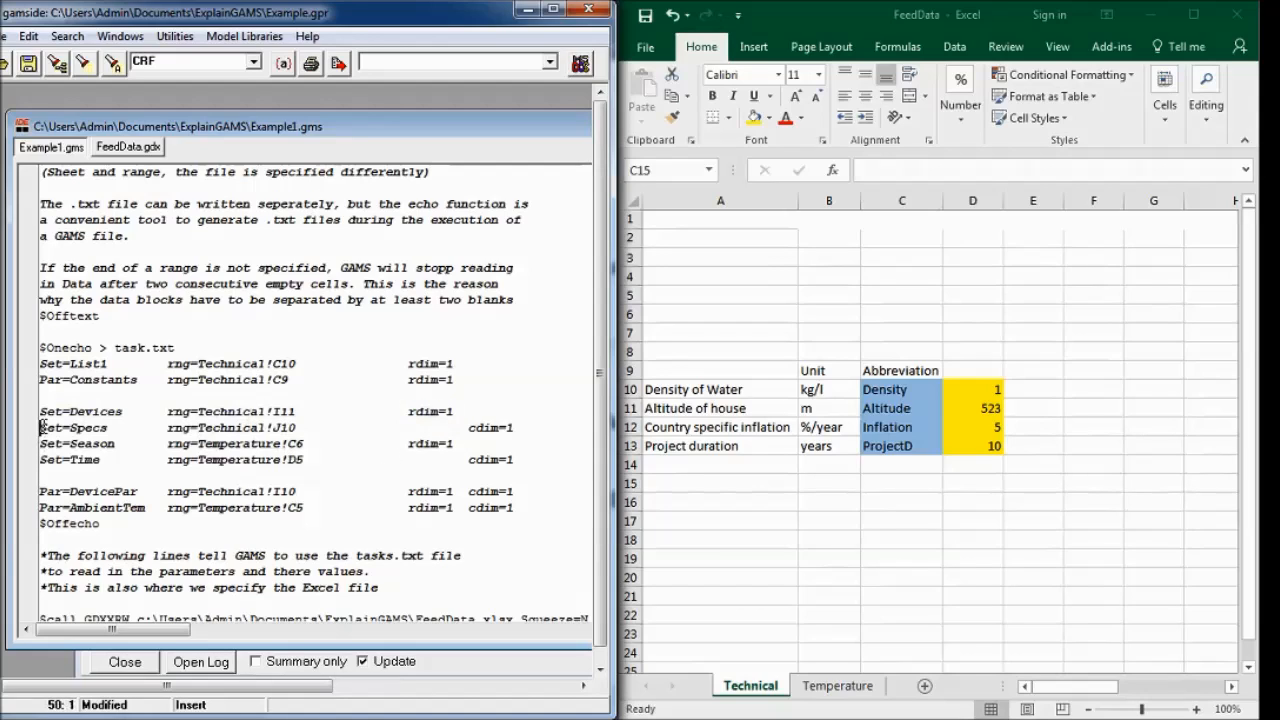
double_click(71, 427)
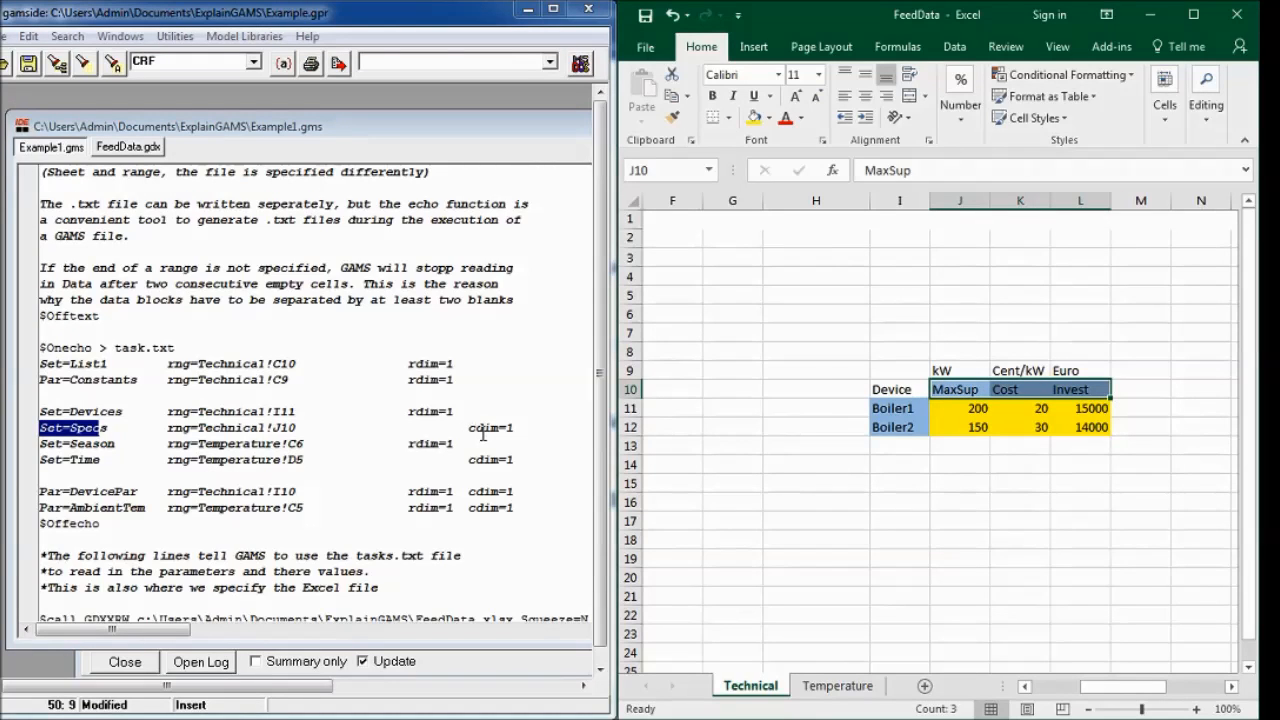
mouse_move(142, 422)
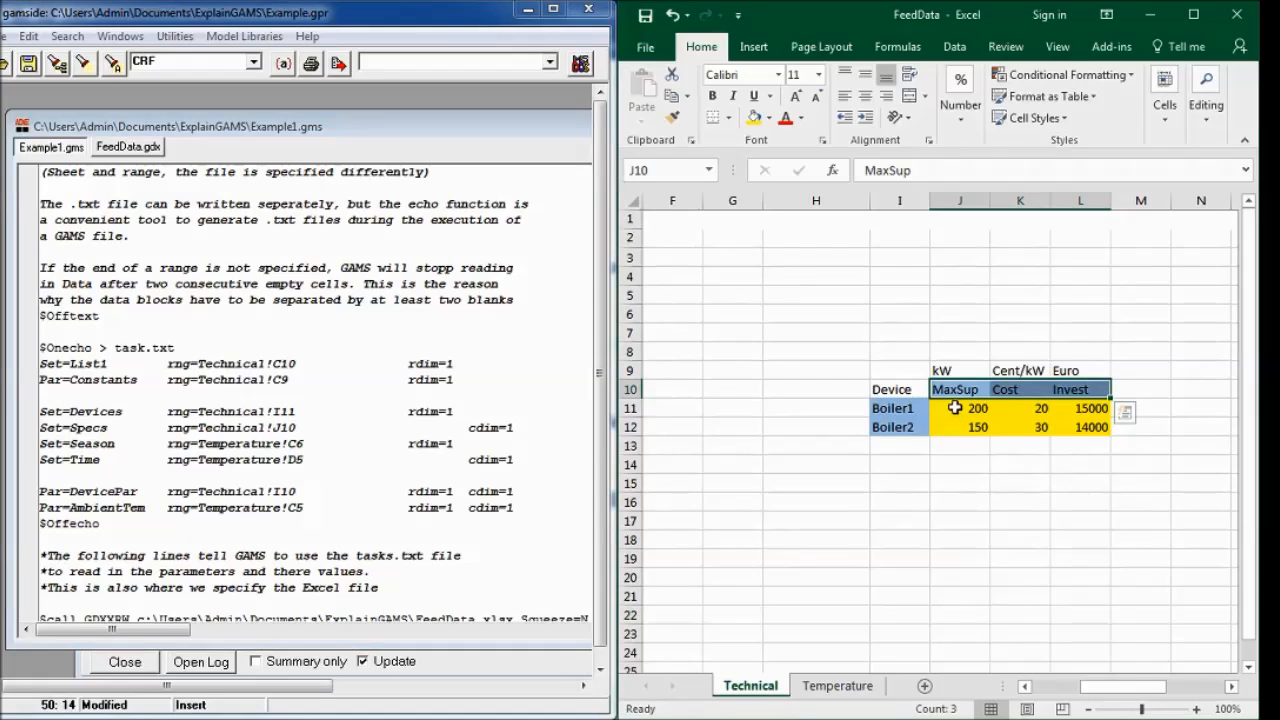
mouse_move(957, 441)
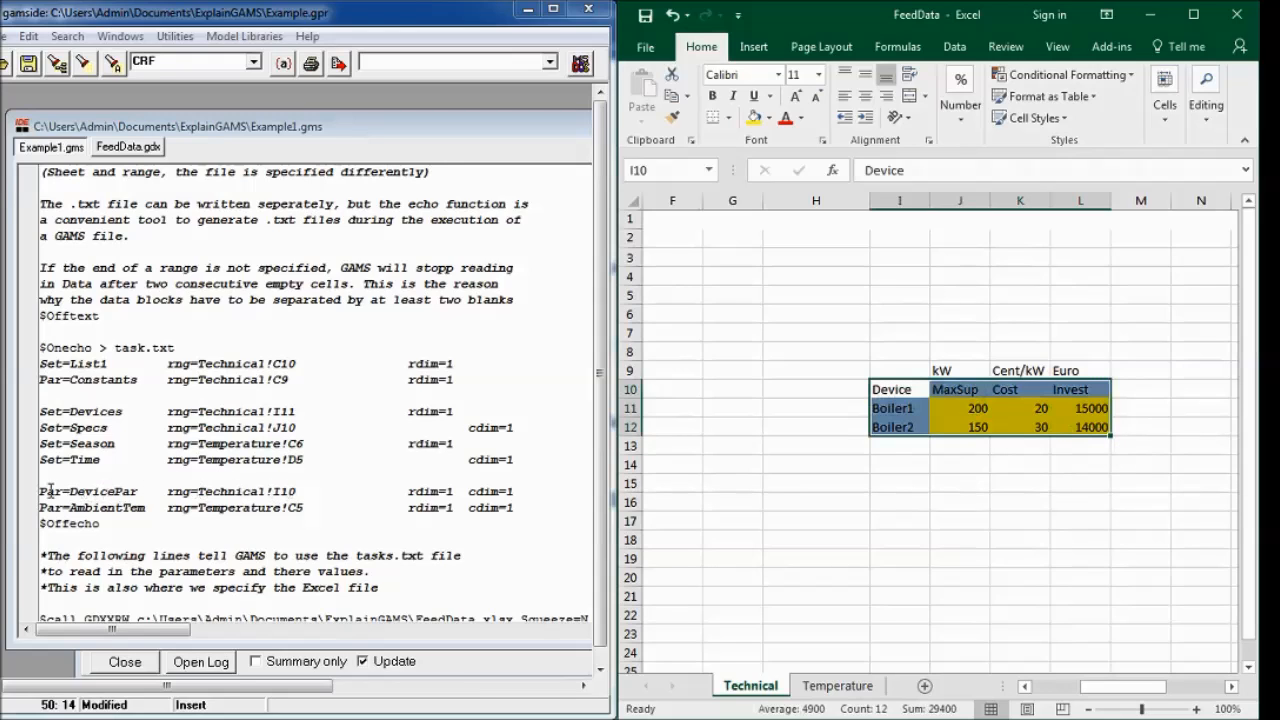
Step: Trace DevicePar's Par keyword and I10 range to Excel cells I10 through L11
double_click(50, 491)
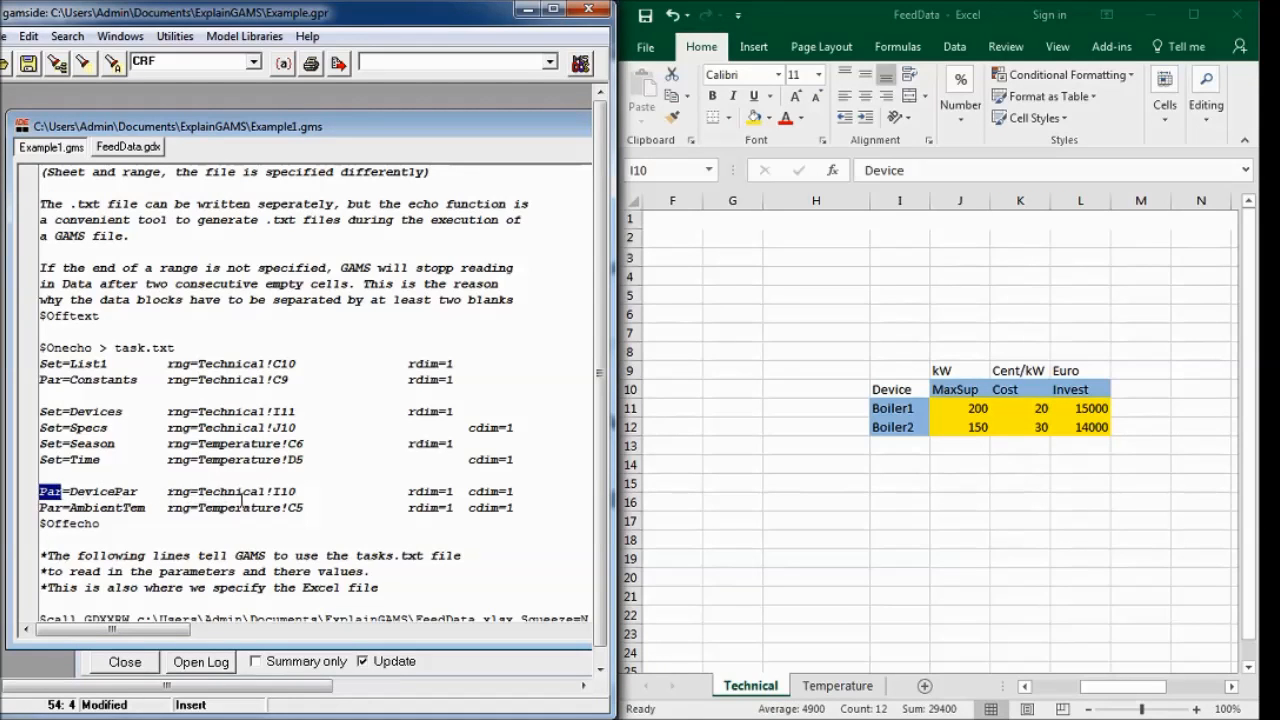
double_click(283, 491)
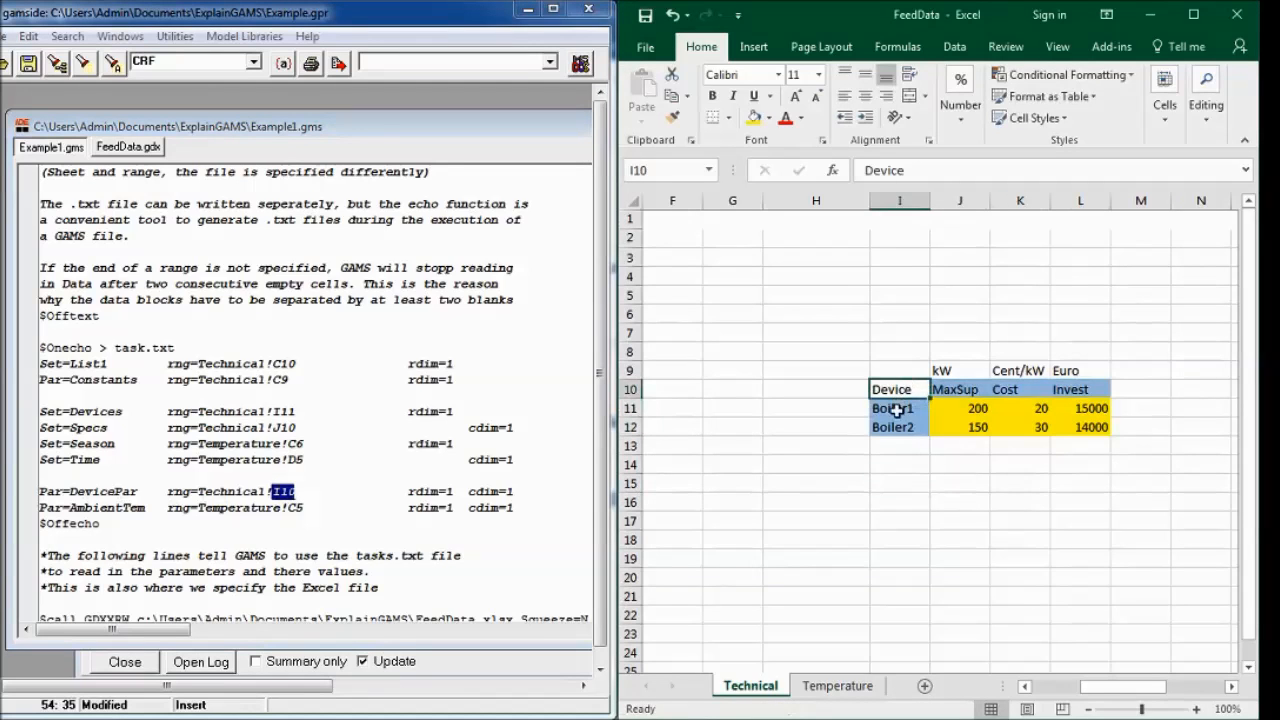
left_click(893, 389)
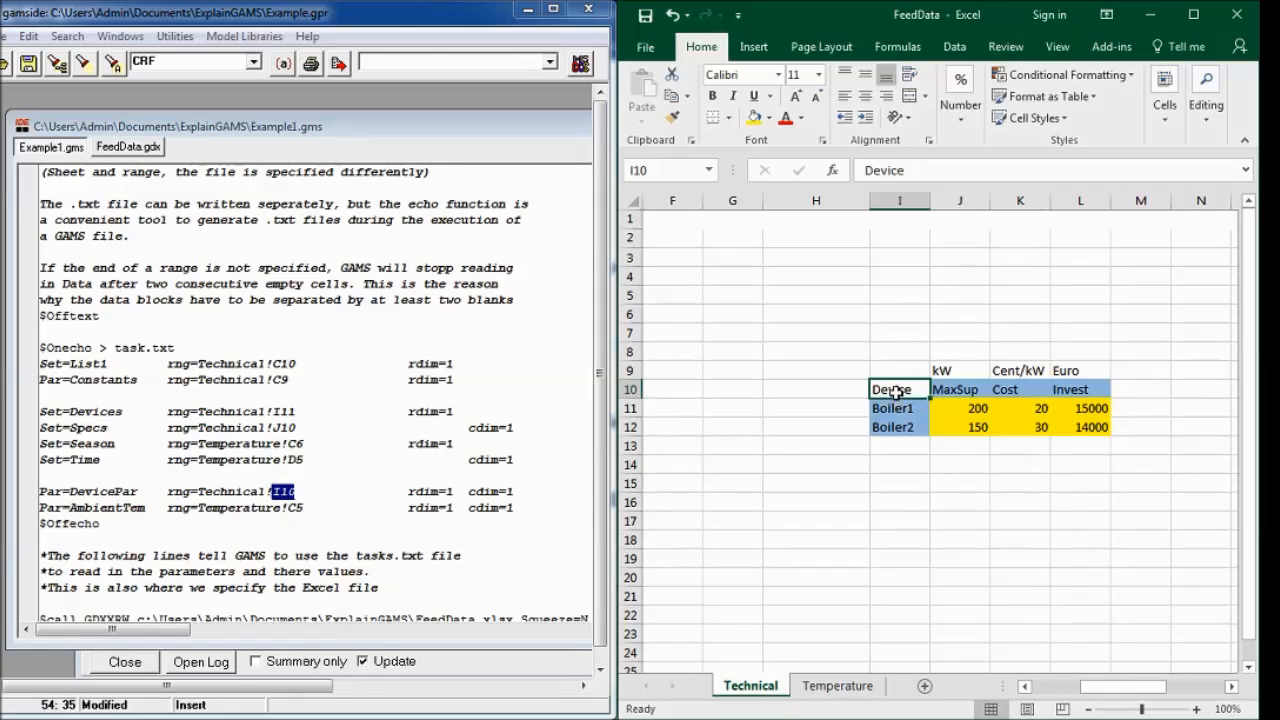
mouse_move(955, 389)
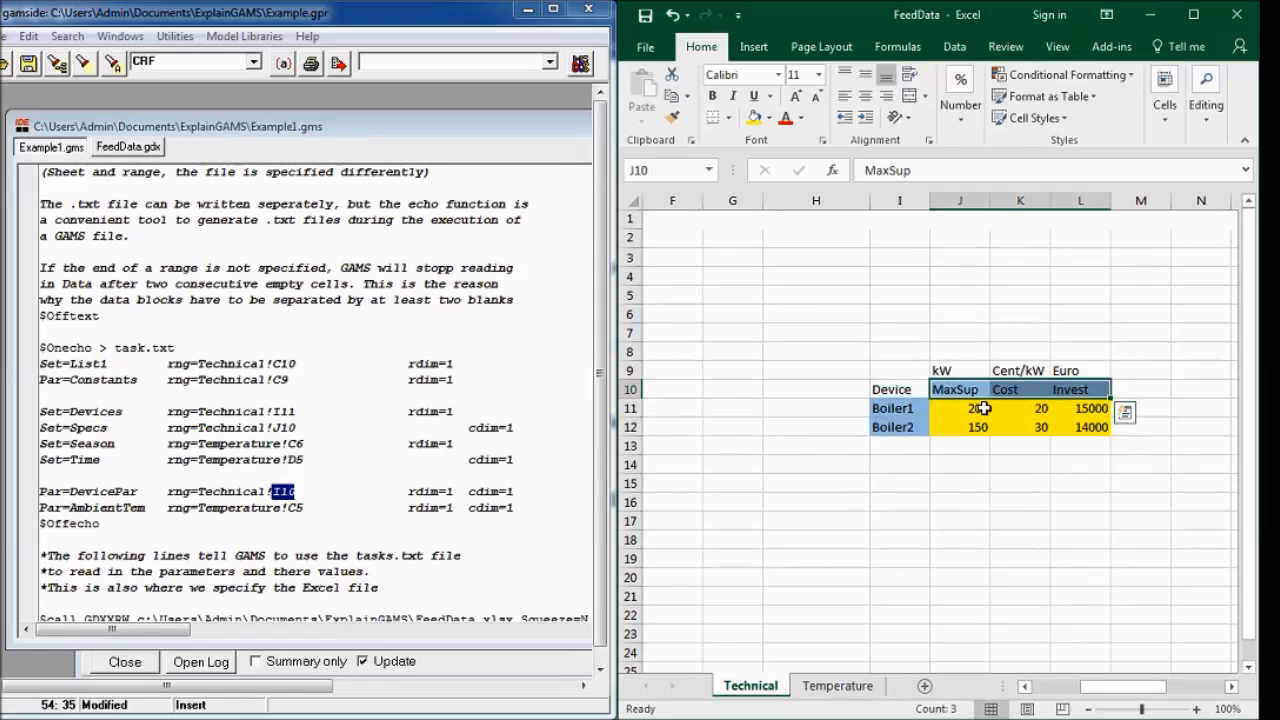
left_click(1080, 408)
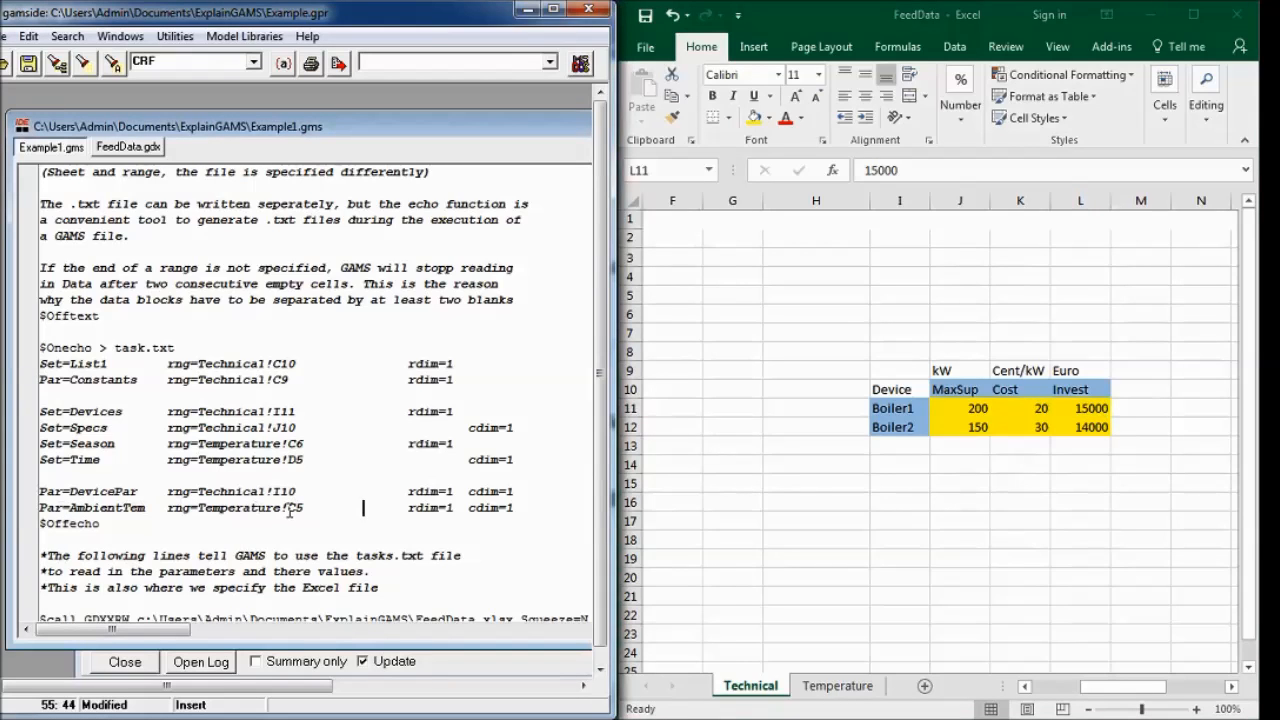
left_click(837, 685)
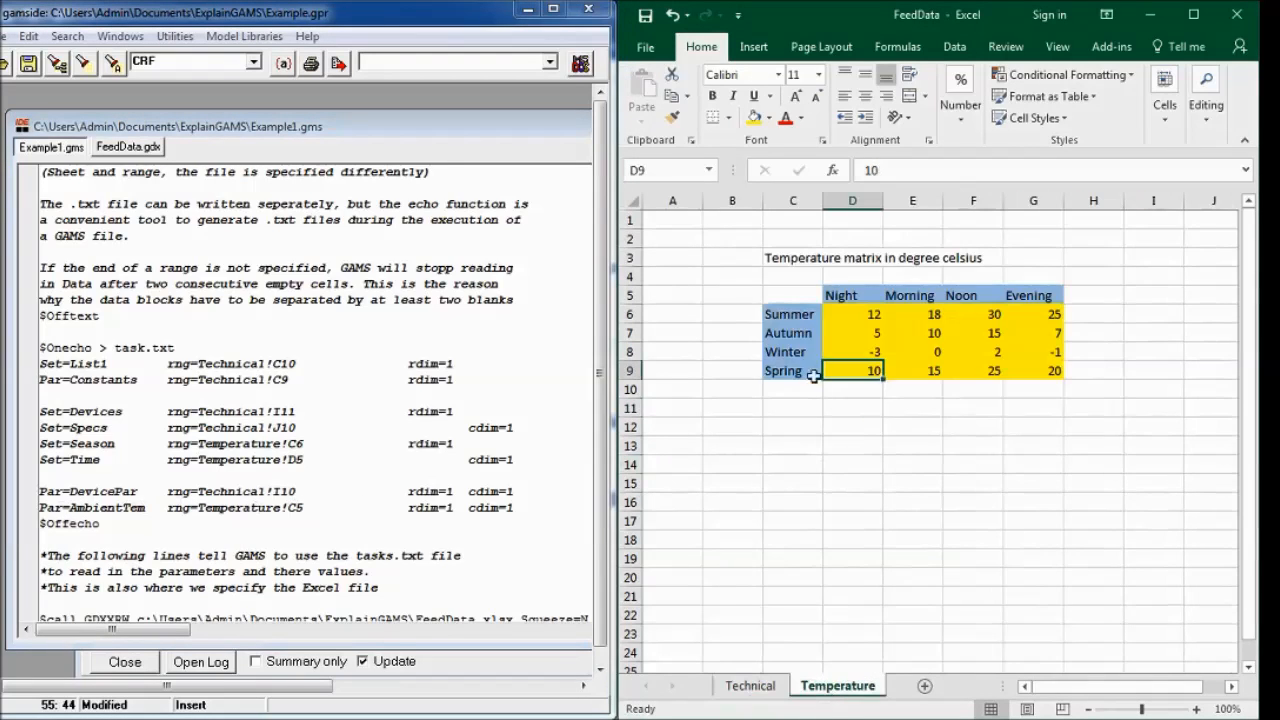
left_click(793, 294)
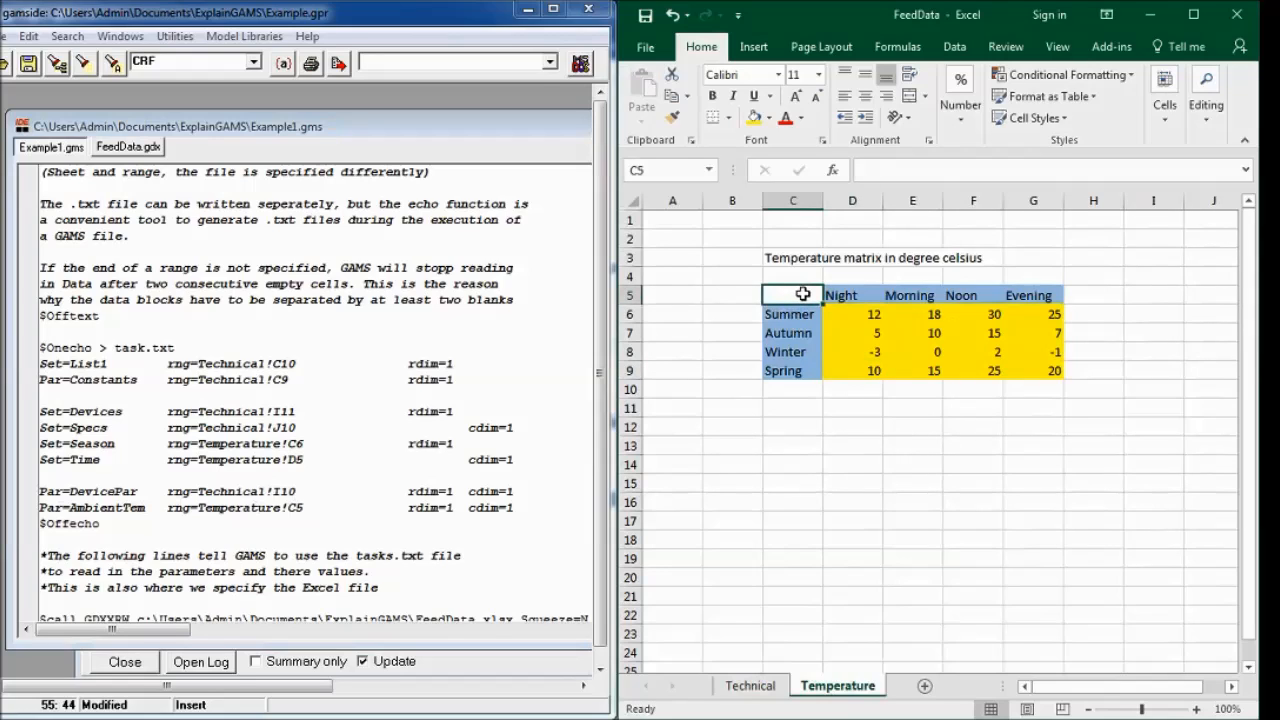
mouse_move(795, 300)
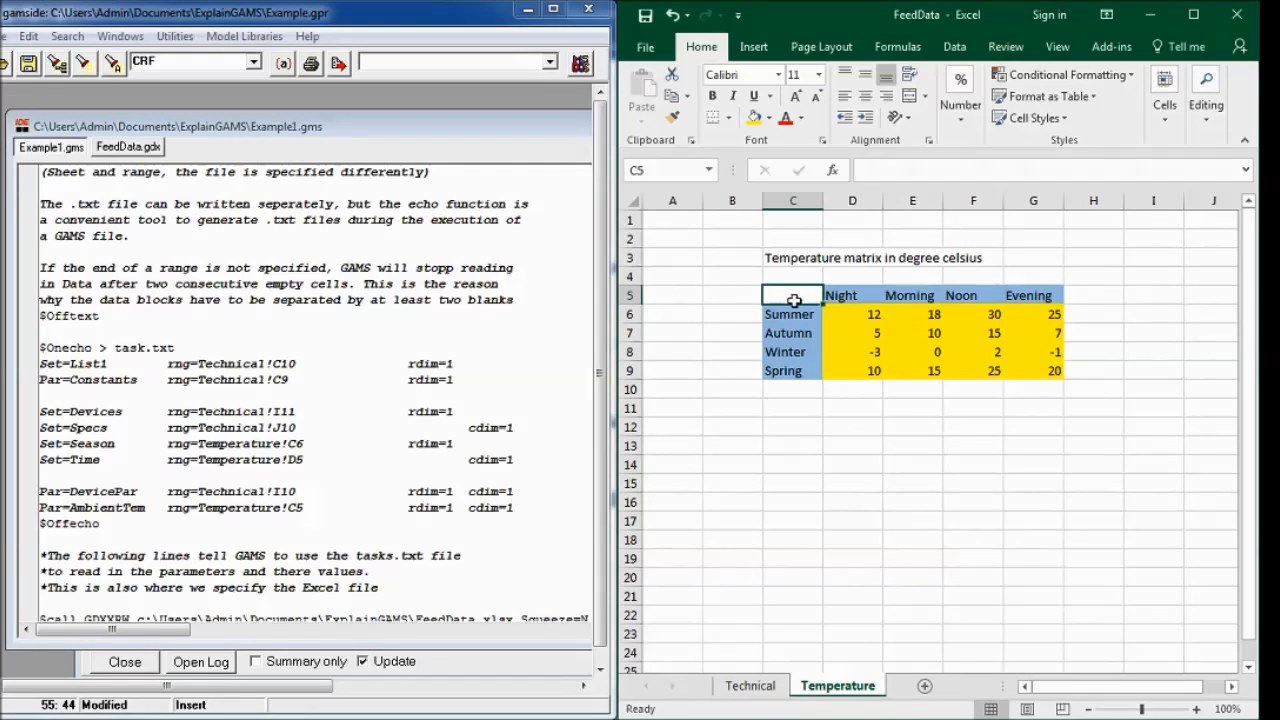
type("as")
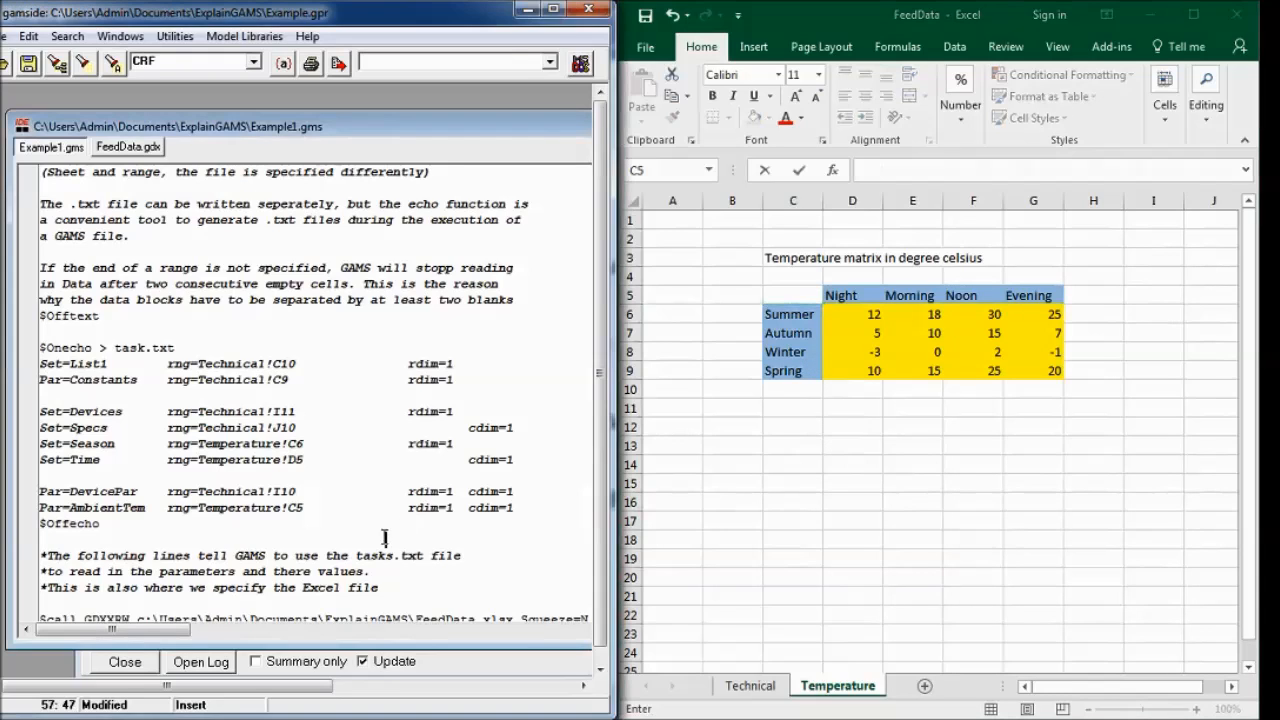
scroll("down", 3)
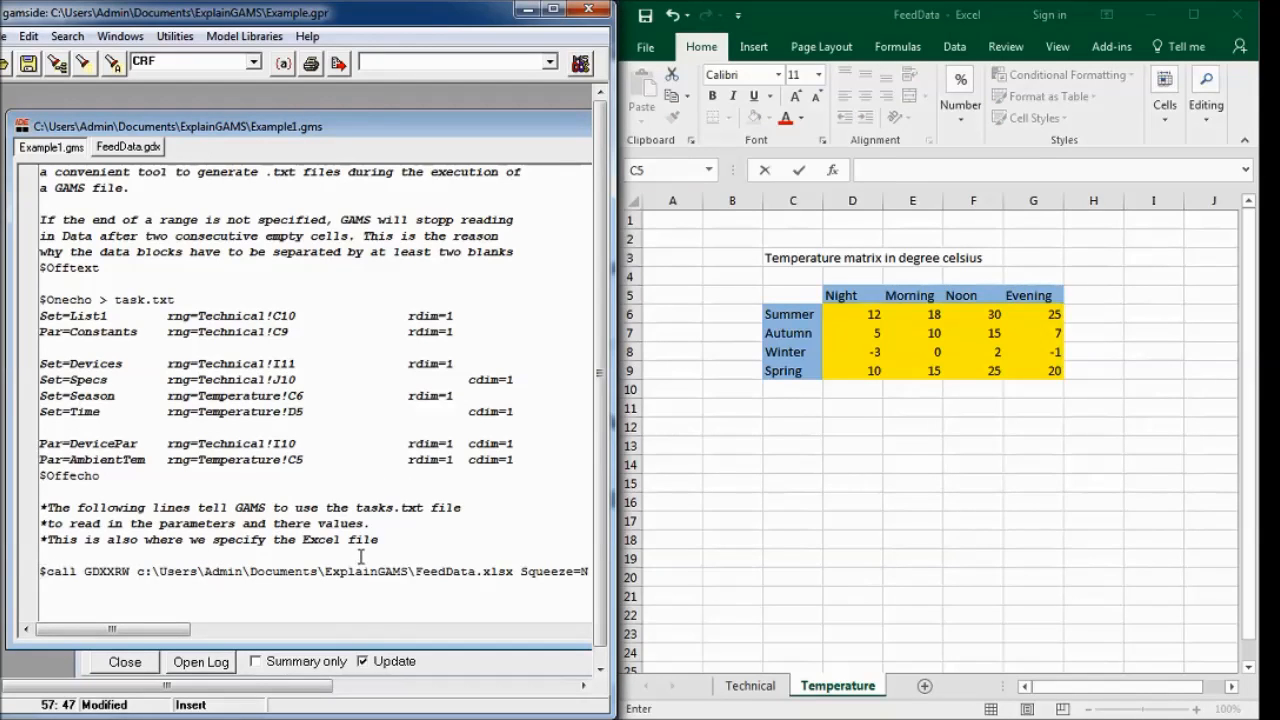
mouse_move(130, 618)
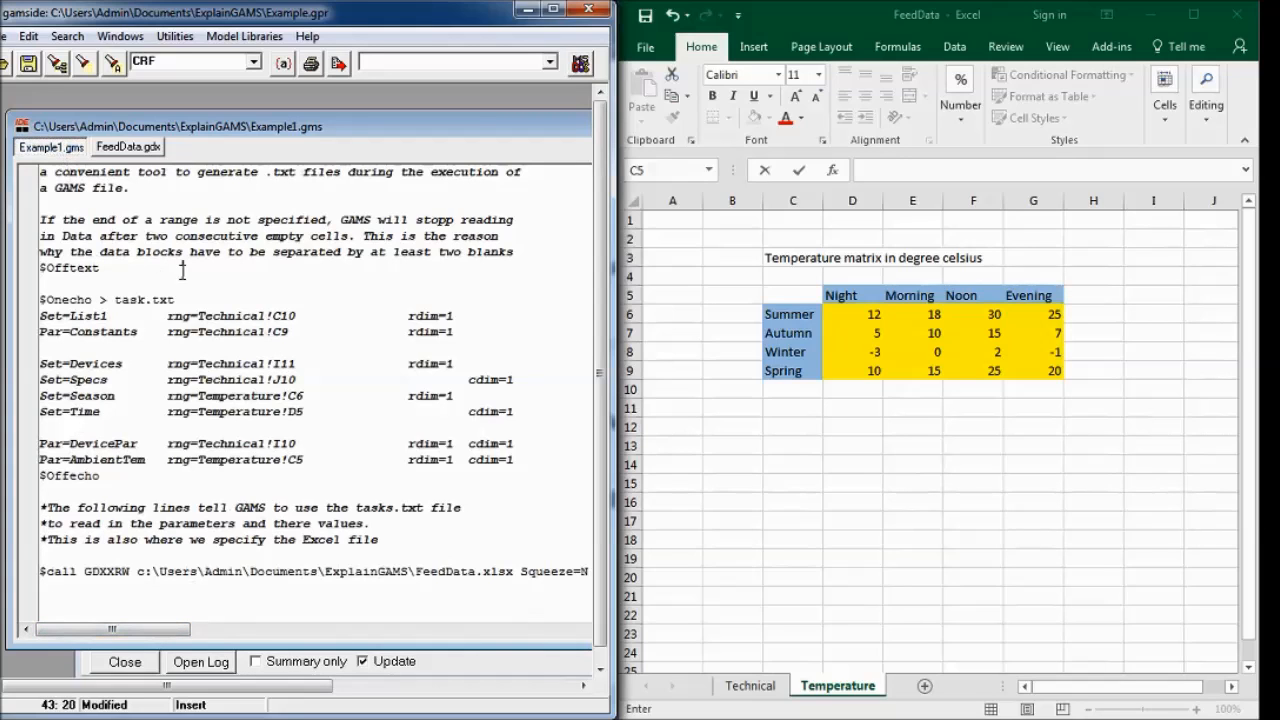
left_click(338, 63)
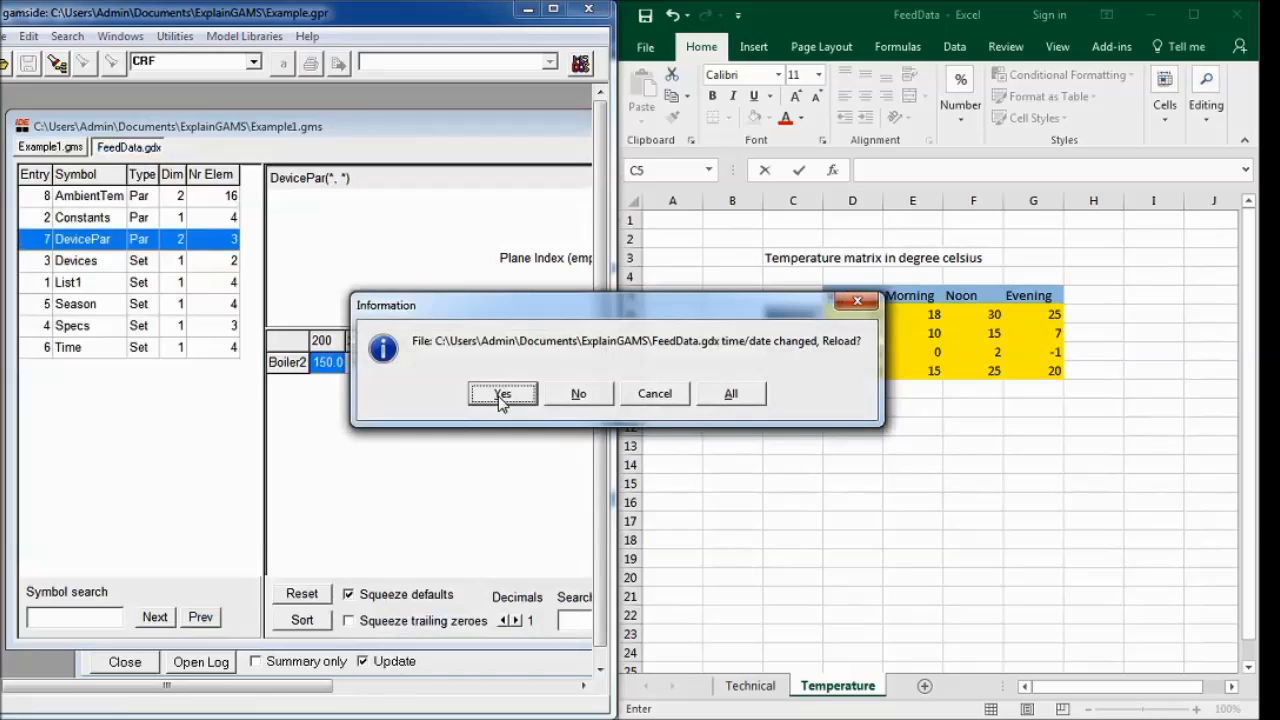
Step: Reload FeedData.gdx and compare Constants and Density against the Technical and Temperature sheets
left_click(502, 393)
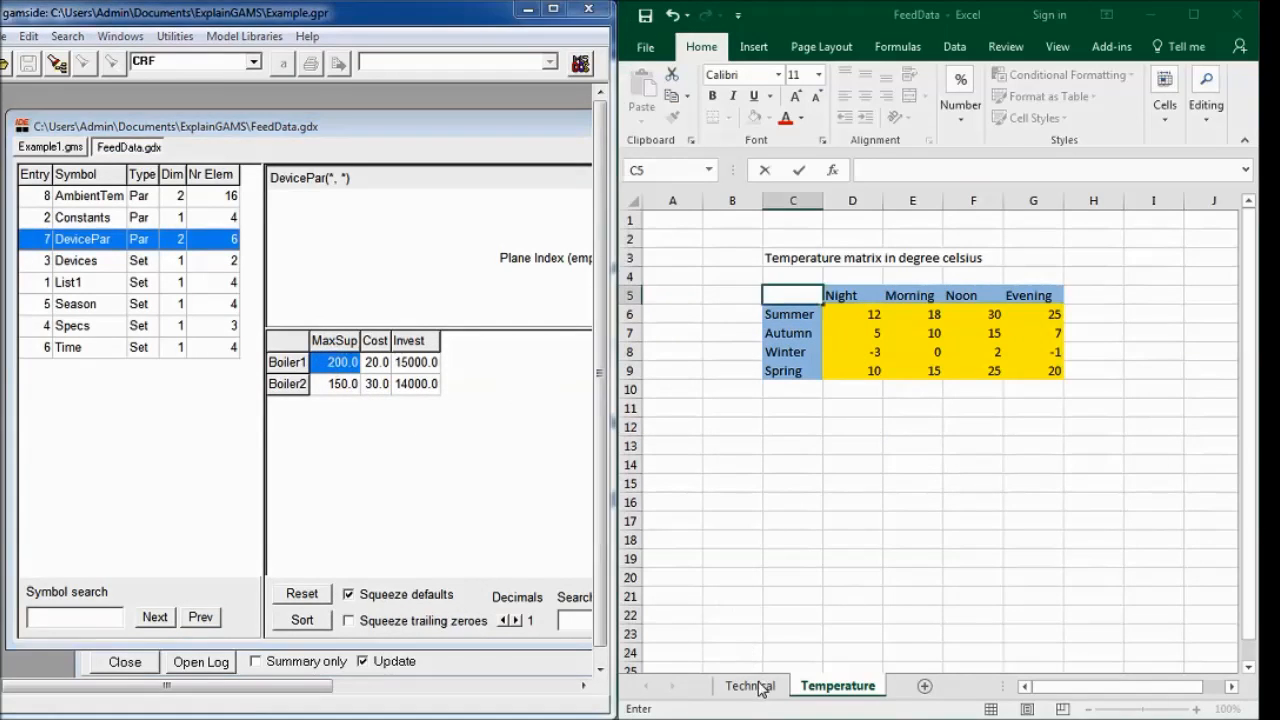
left_click(749, 685)
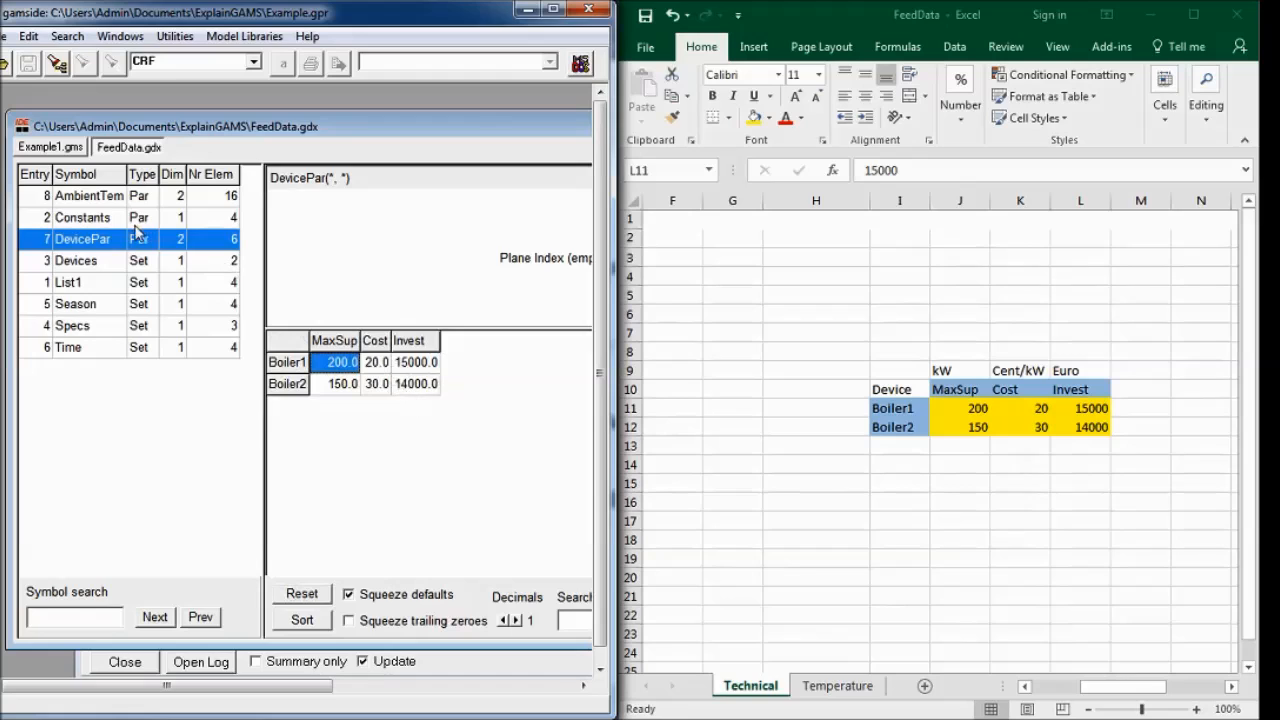
left_click(82, 217)
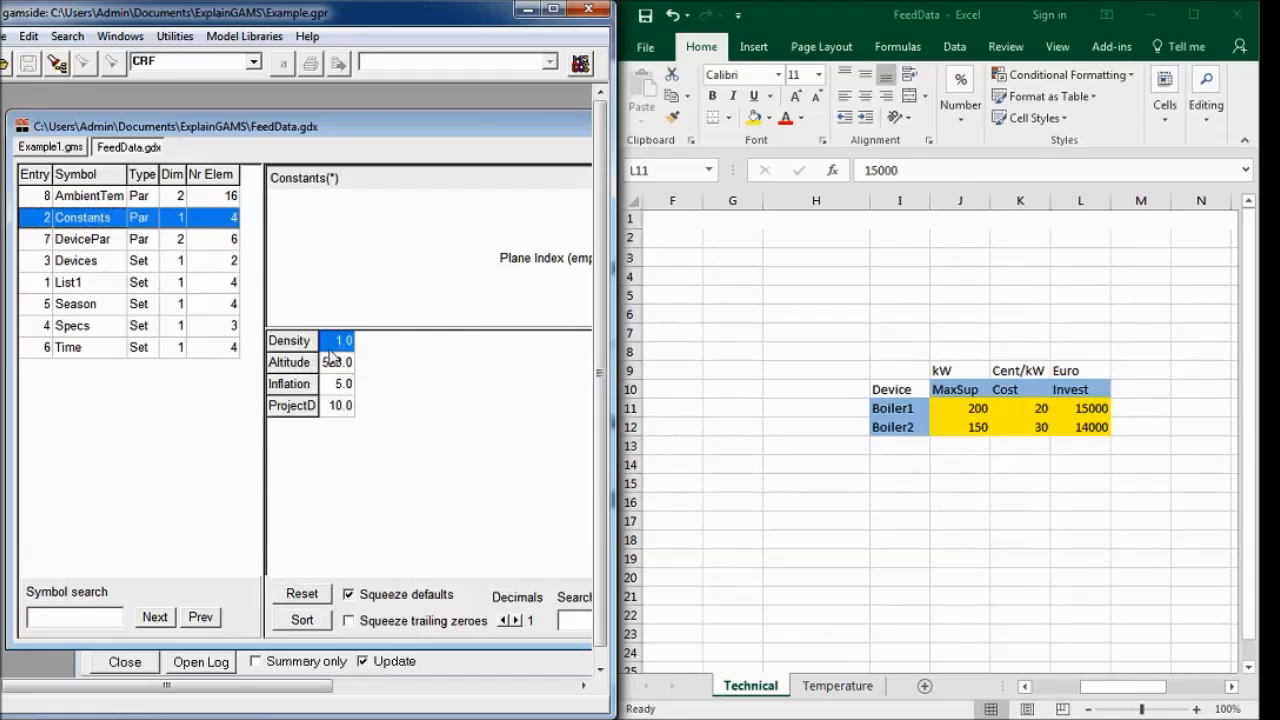
left_click(89, 195)
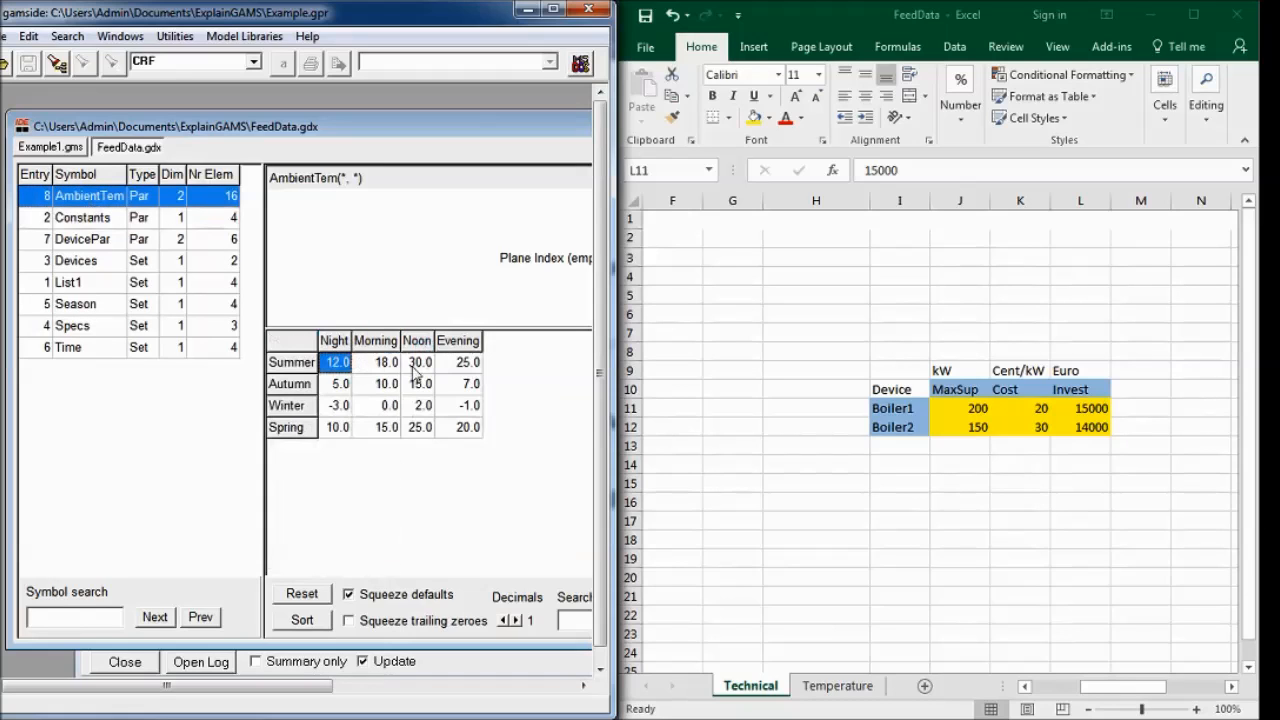
left_click(837, 685)
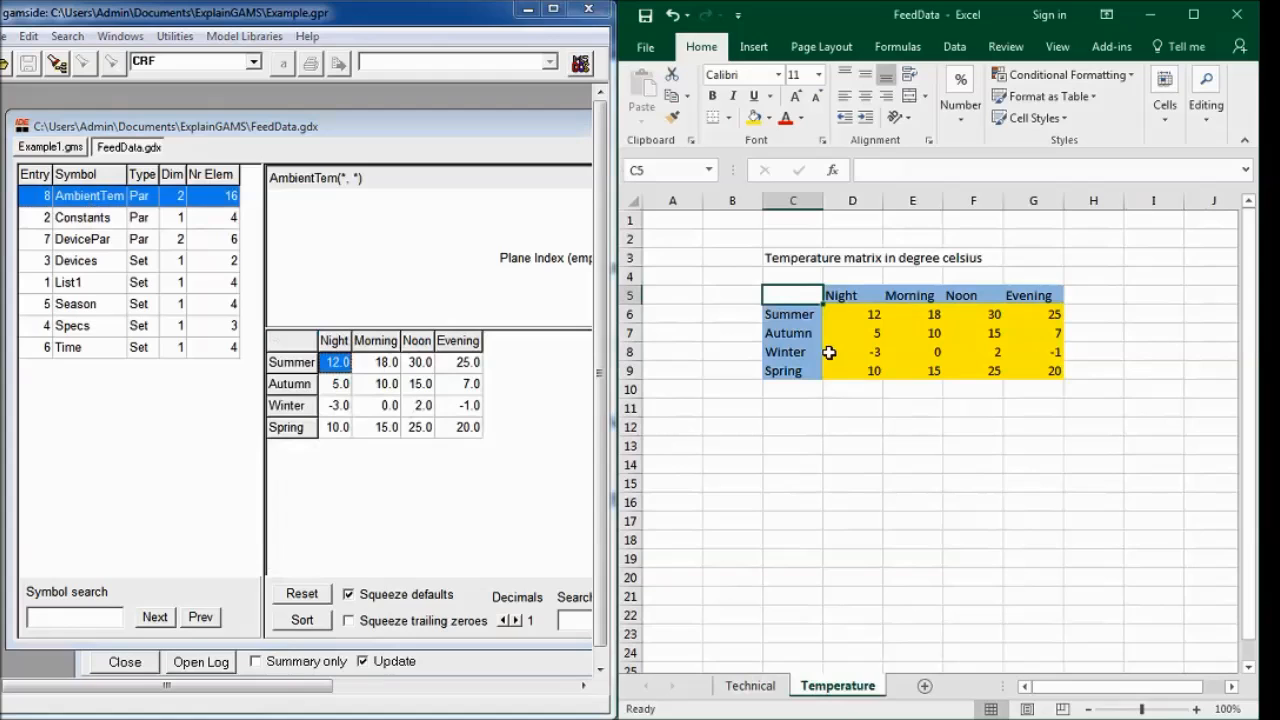
mouse_move(796, 432)
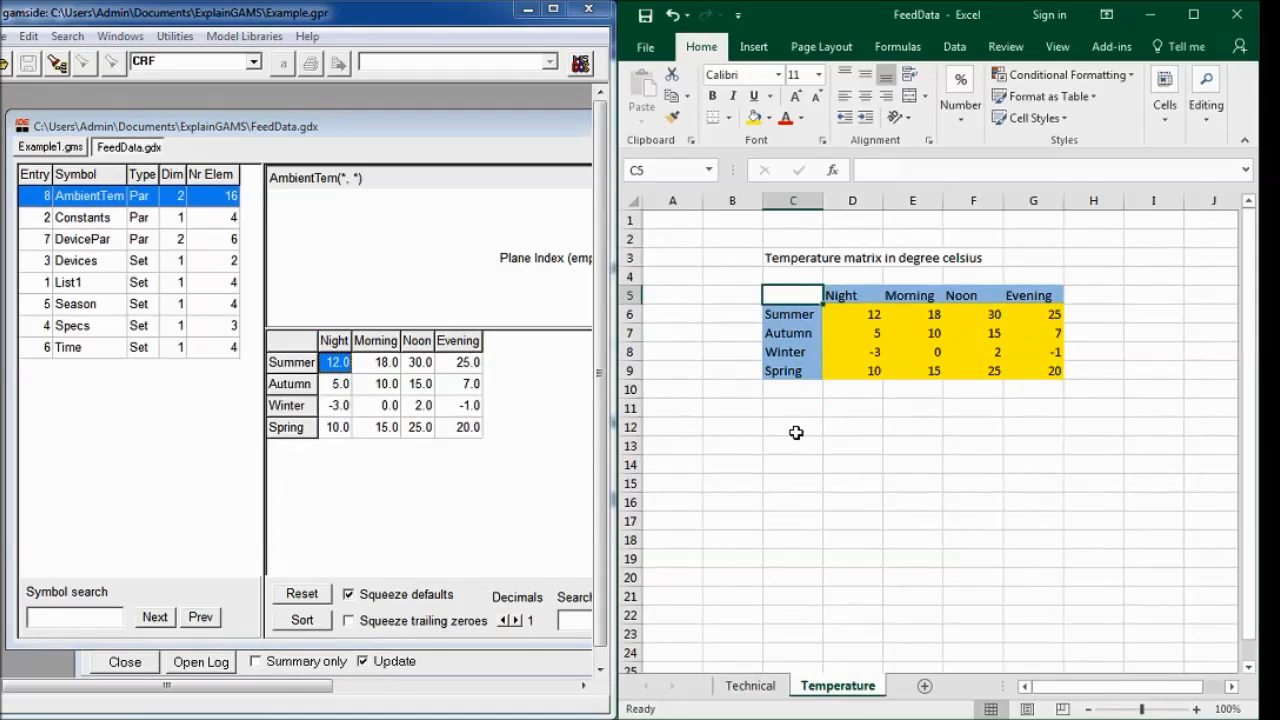
left_click(749, 685)
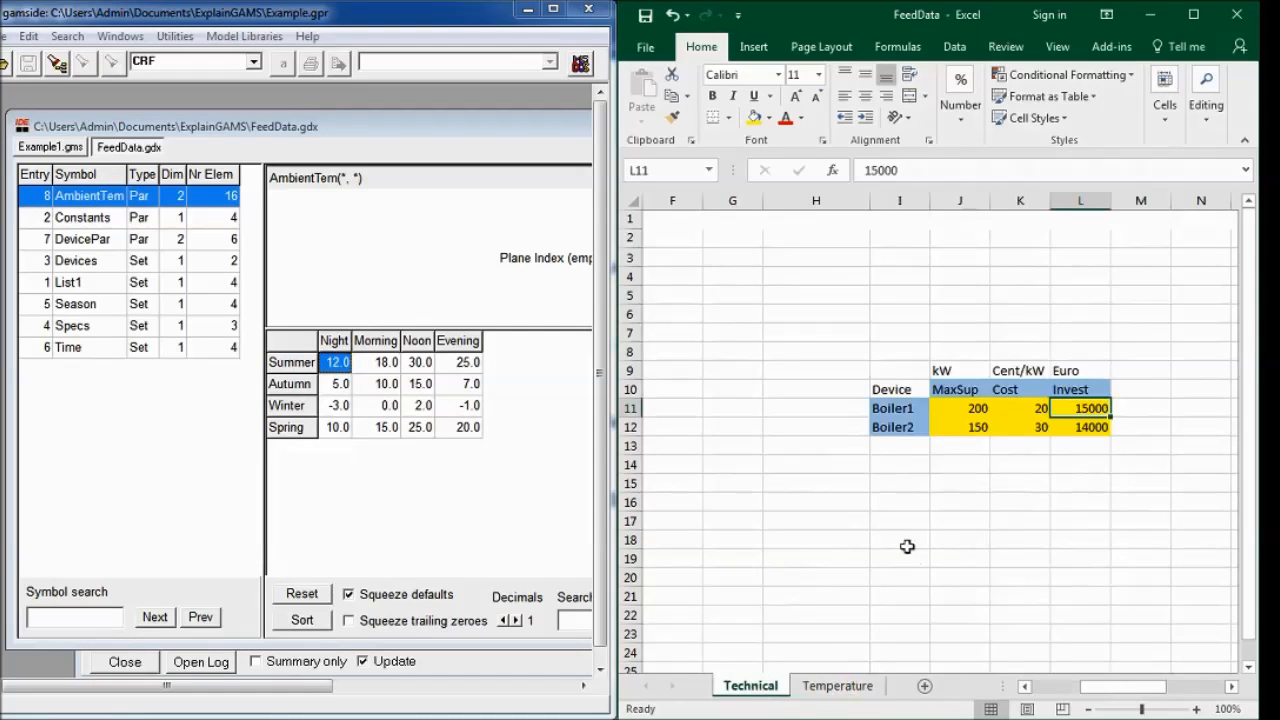
Step: Enter Boiler3 with MaxSup 175, Cost 22 and Invest 14500 below Boiler2
left_click_drag(899, 408, 899, 427)
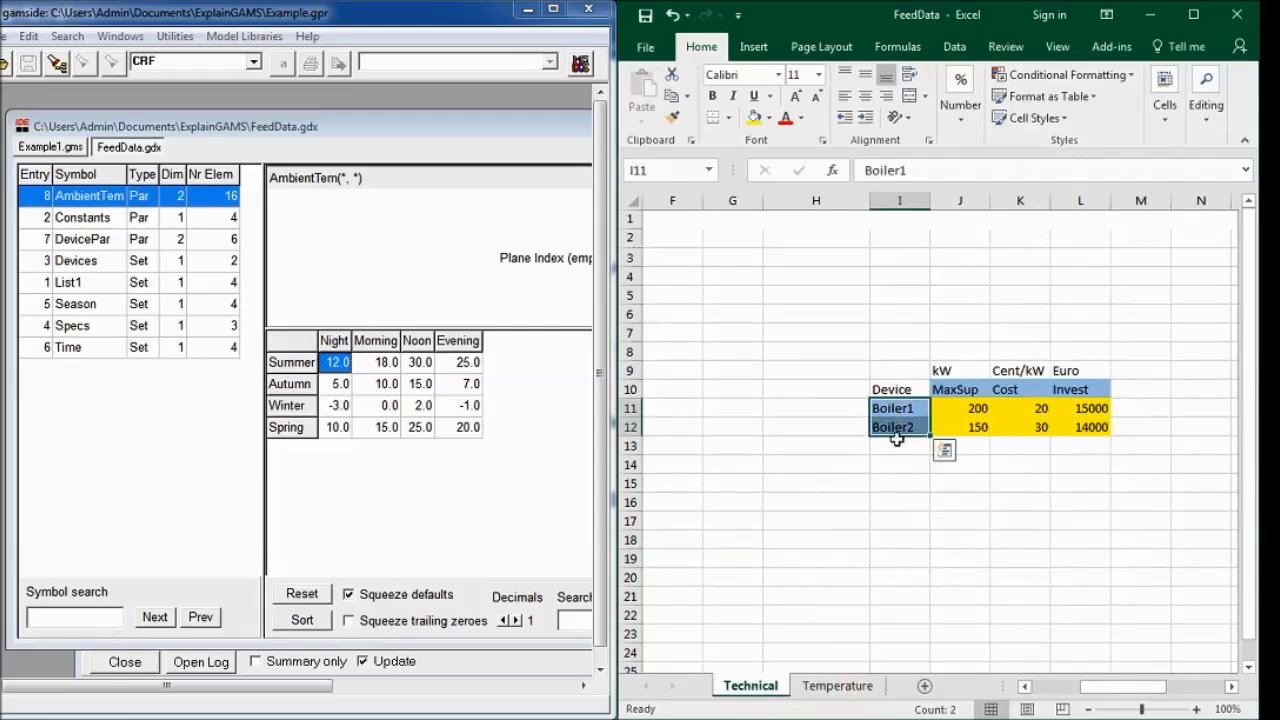
left_click(899, 445)
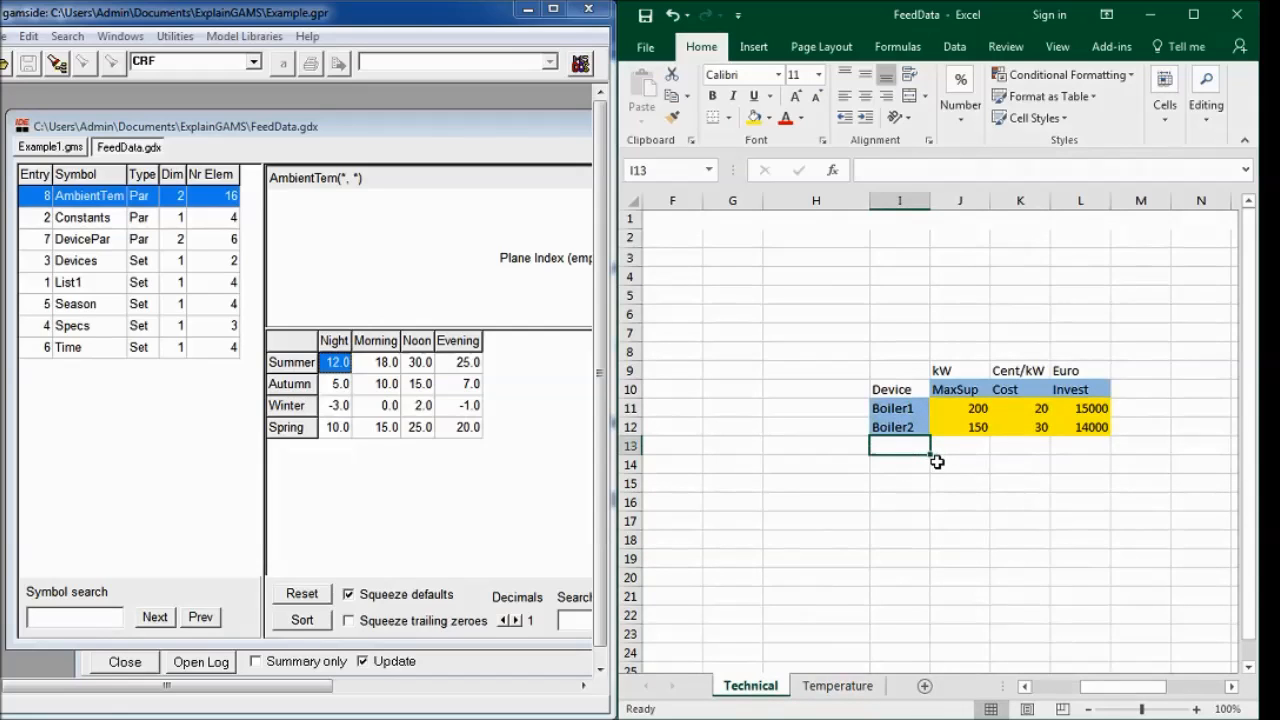
type("Boiler3")
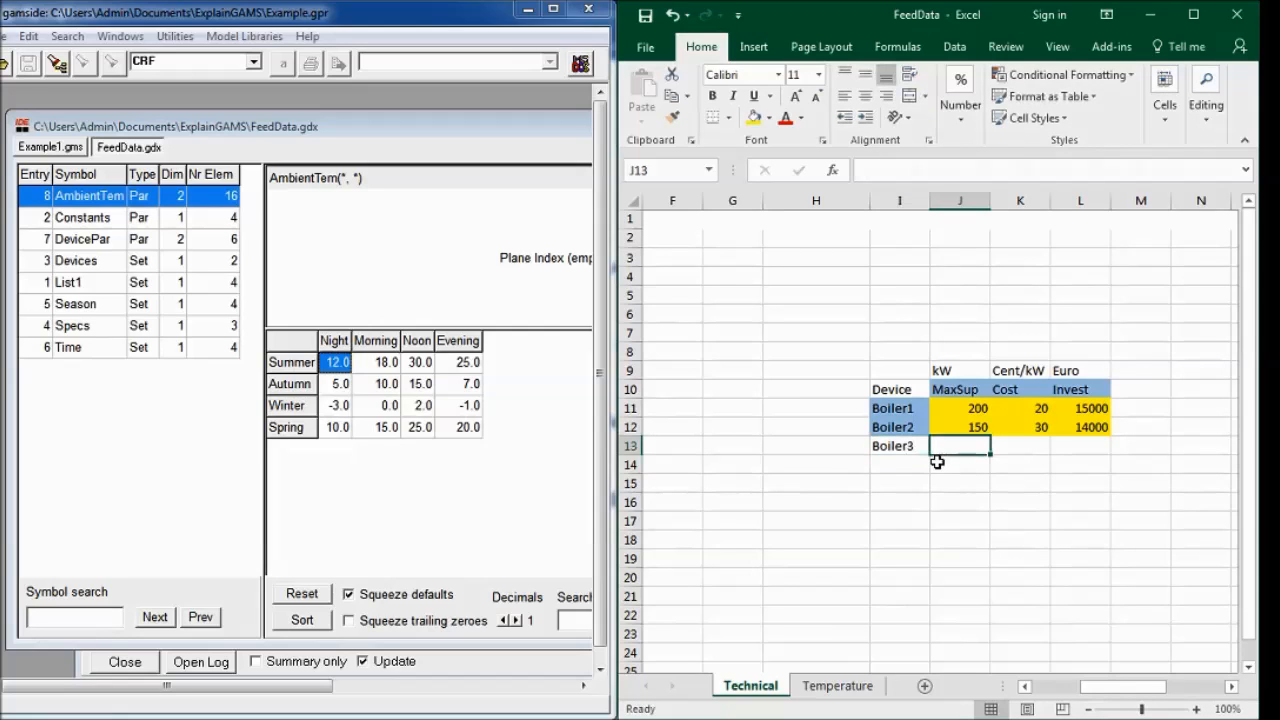
type("175")
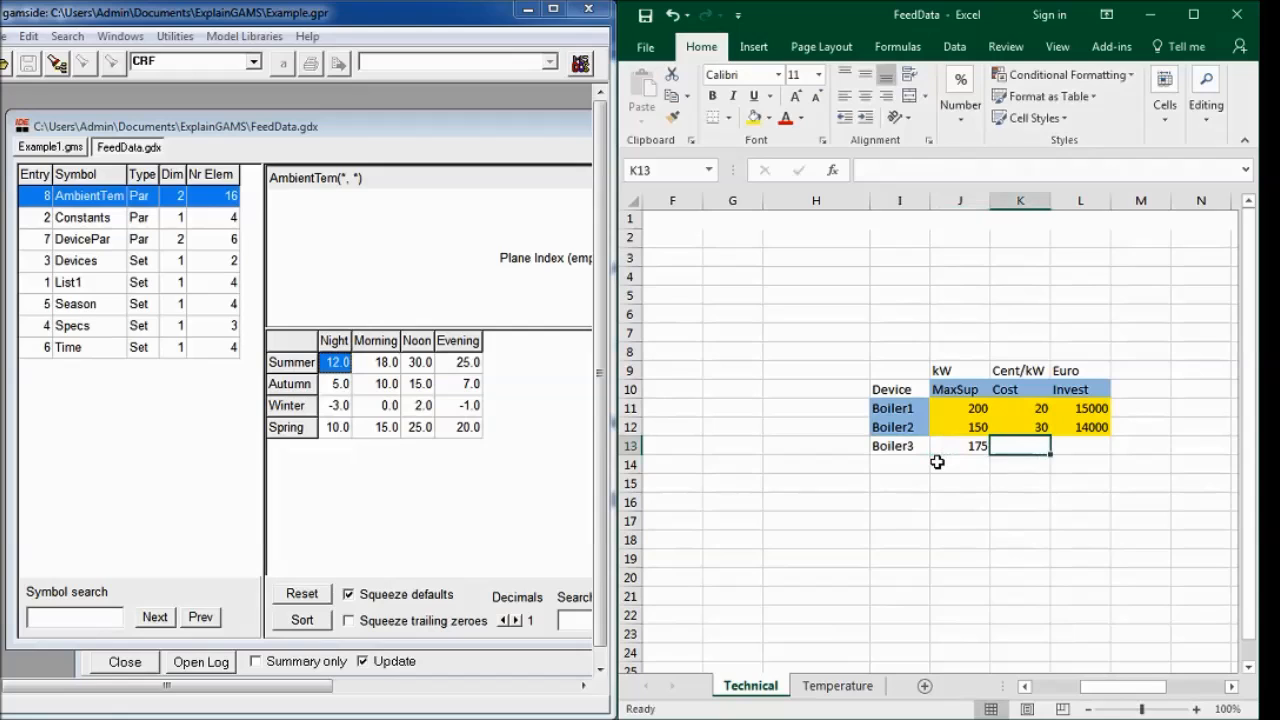
type("14500")
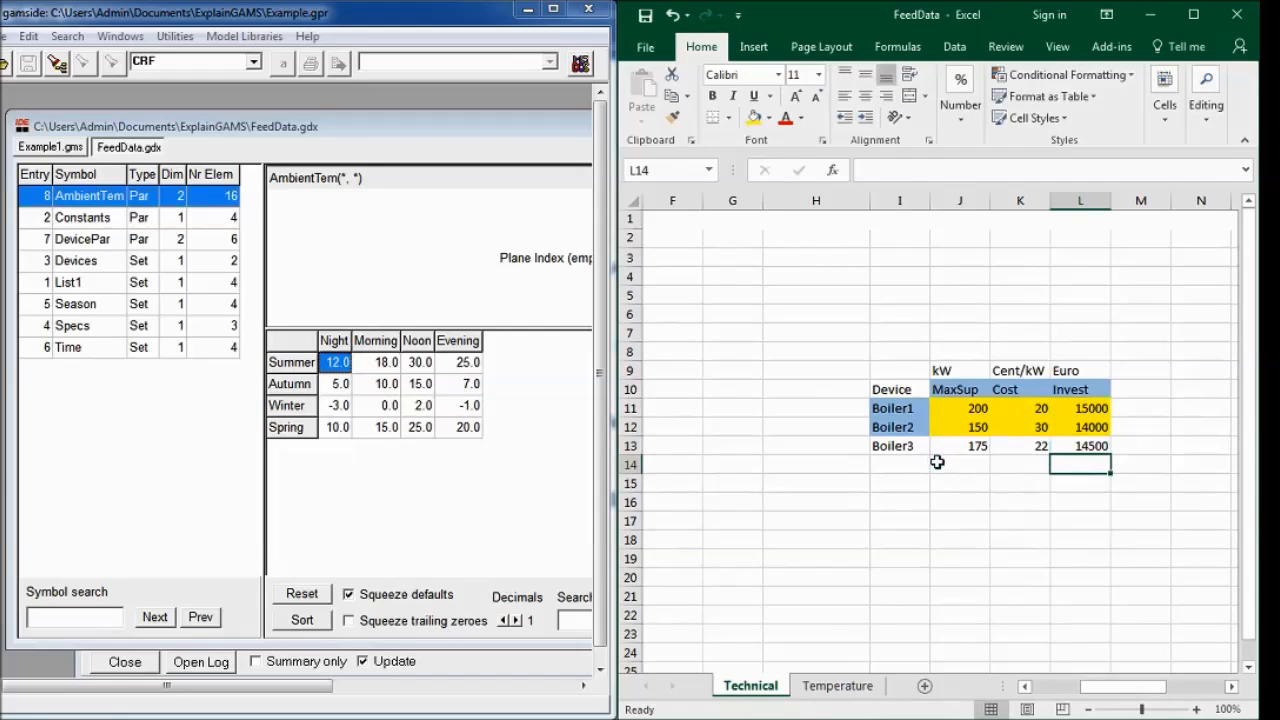
left_click(50, 146)
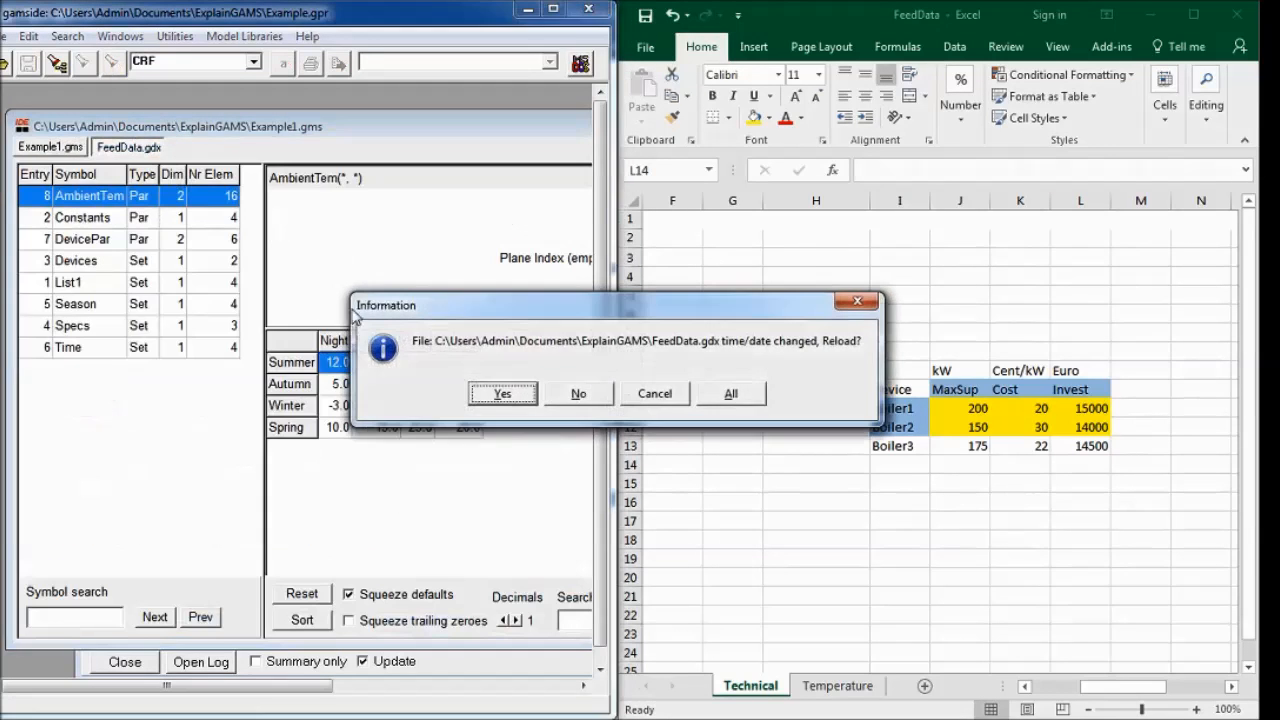
Step: Accept reloading the changed FeedData.gdx so DevicePar shows Boiler3
left_click(502, 393)
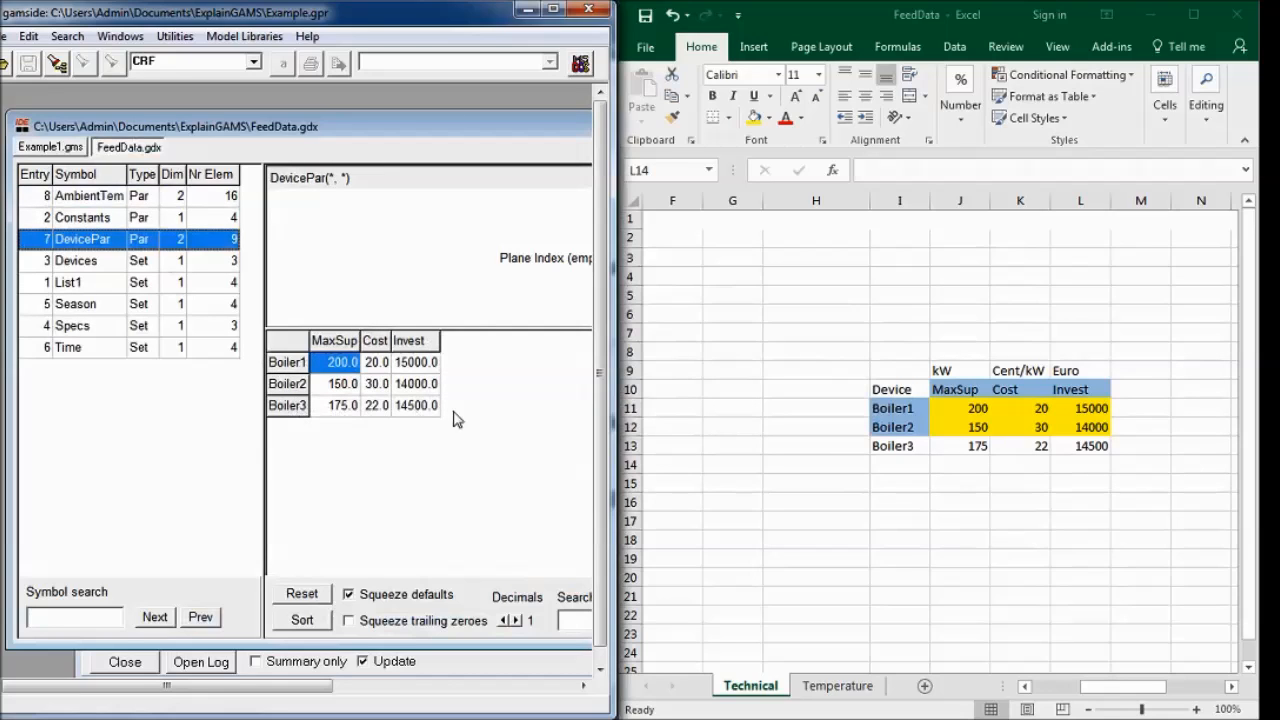
mouse_move(435, 430)
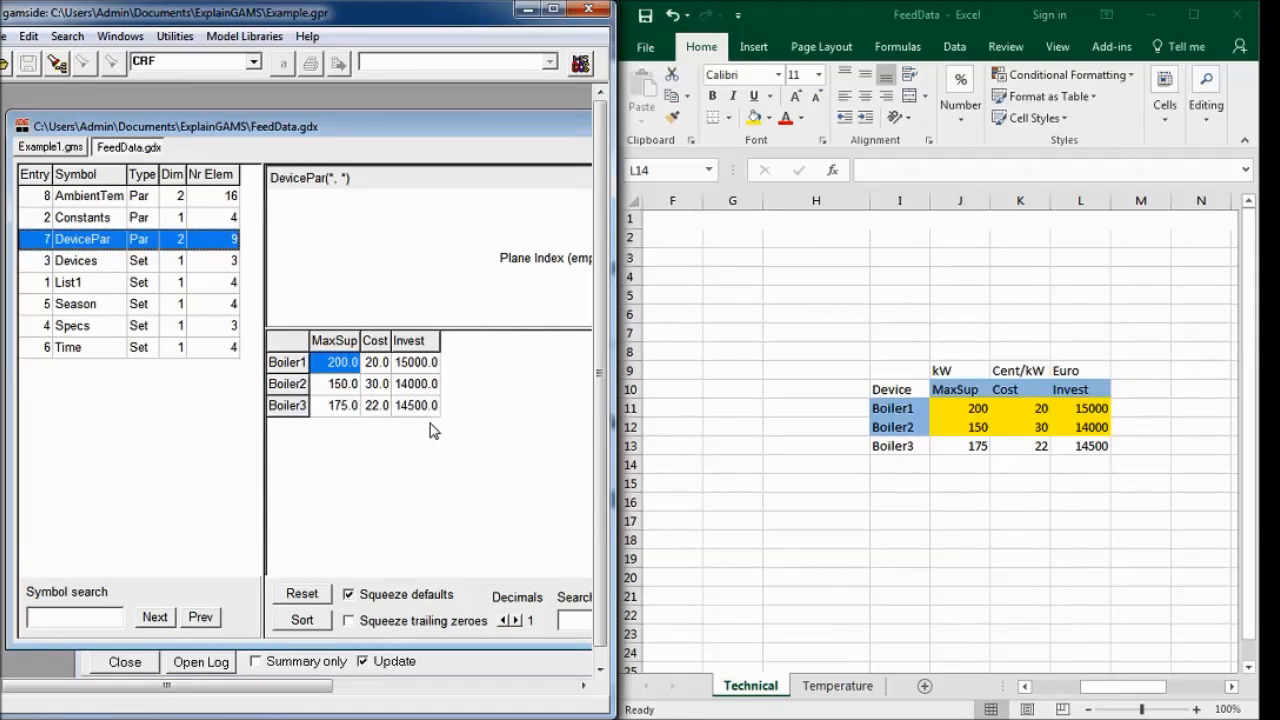
mouse_move(905, 514)
type("B")
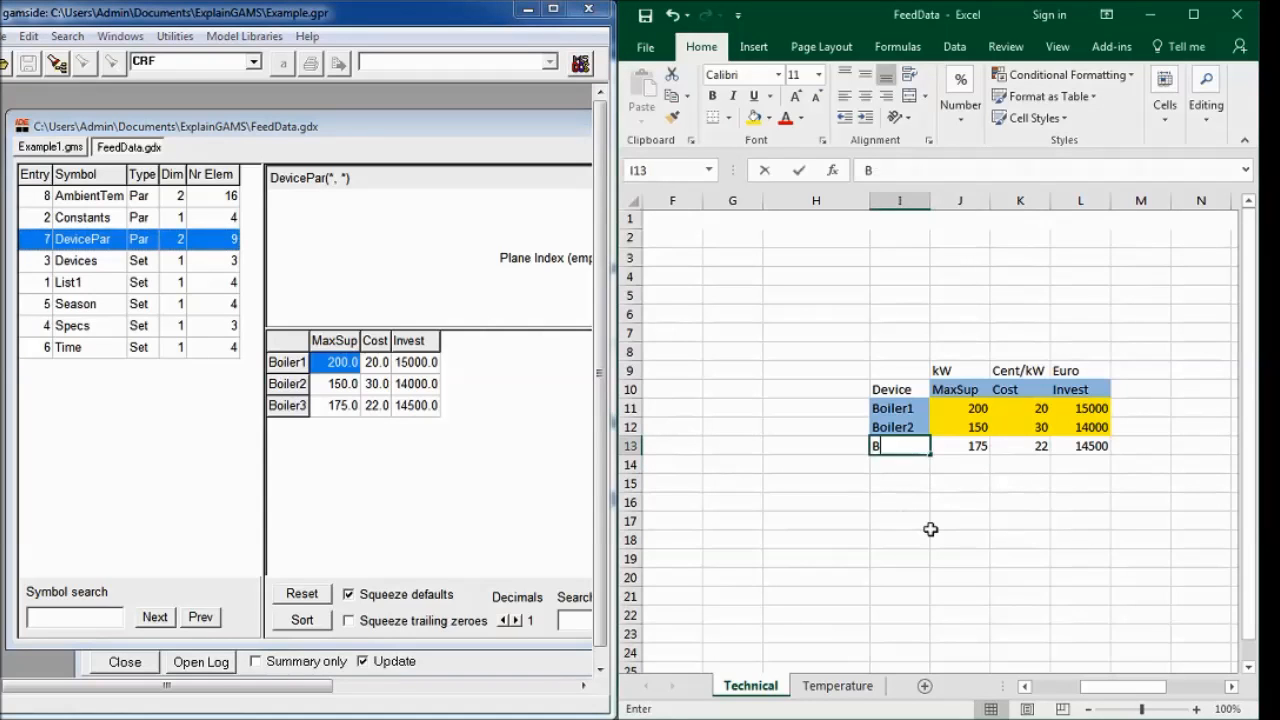
Step: Overwrite Boiler3 in cell I13 with Boiler2 and go back to GAMS IDE
type("oiler2")
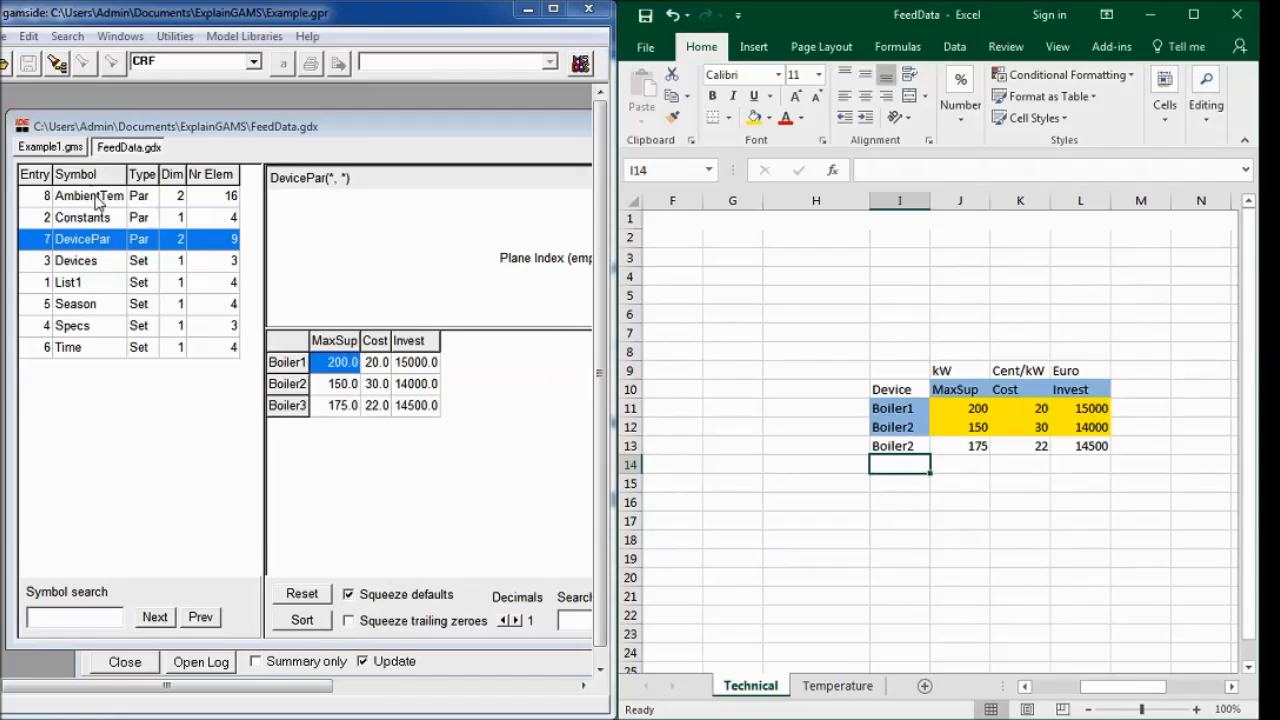
left_click(50, 147)
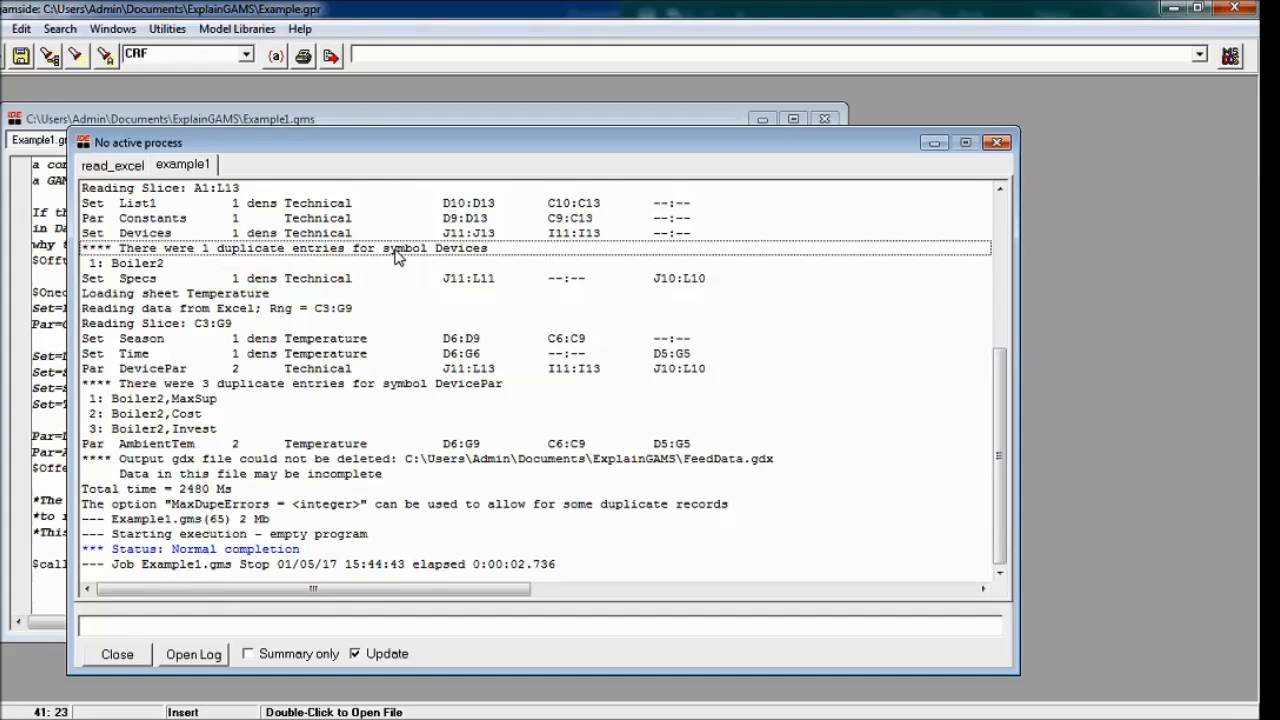
mouse_move(357, 275)
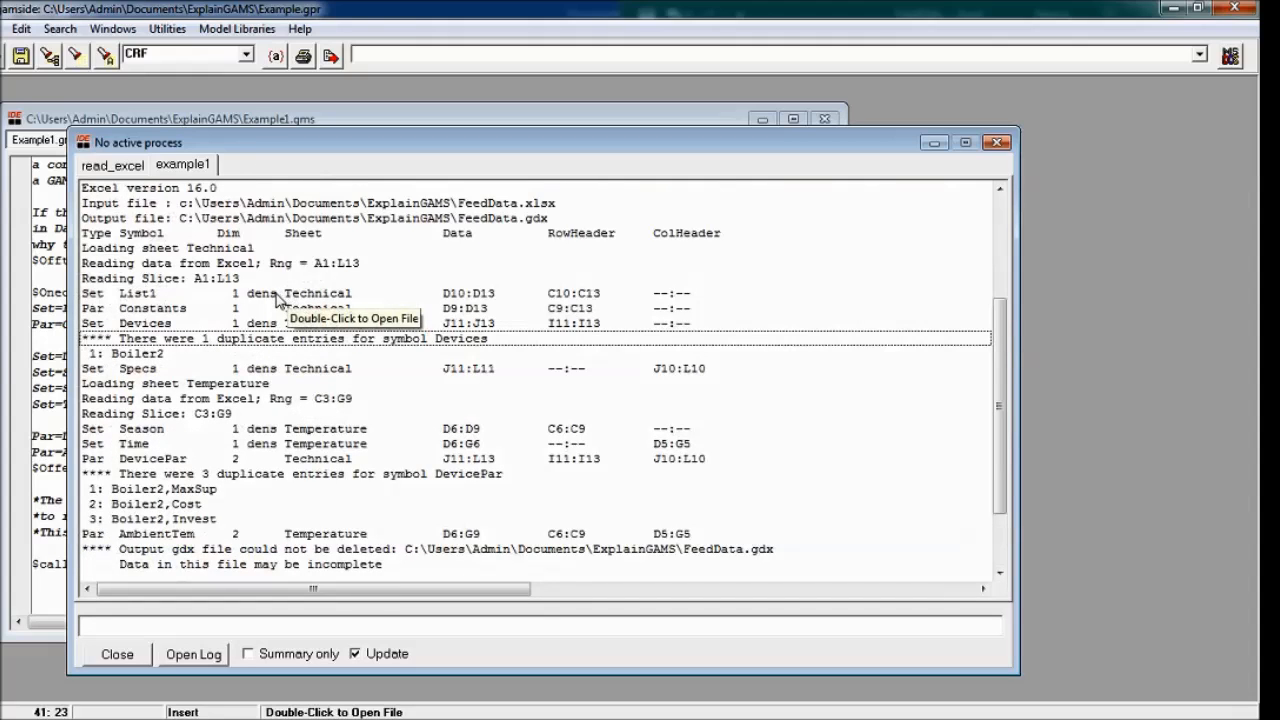
mouse_move(249, 219)
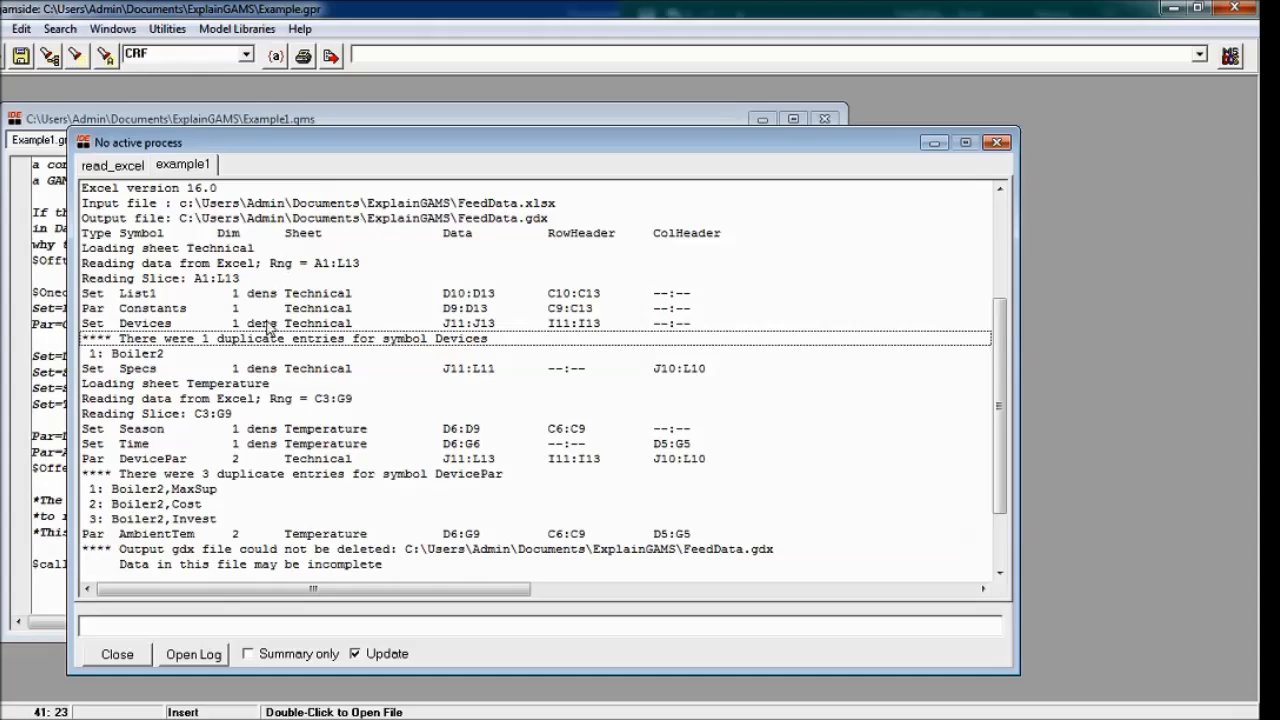
mouse_move(310, 353)
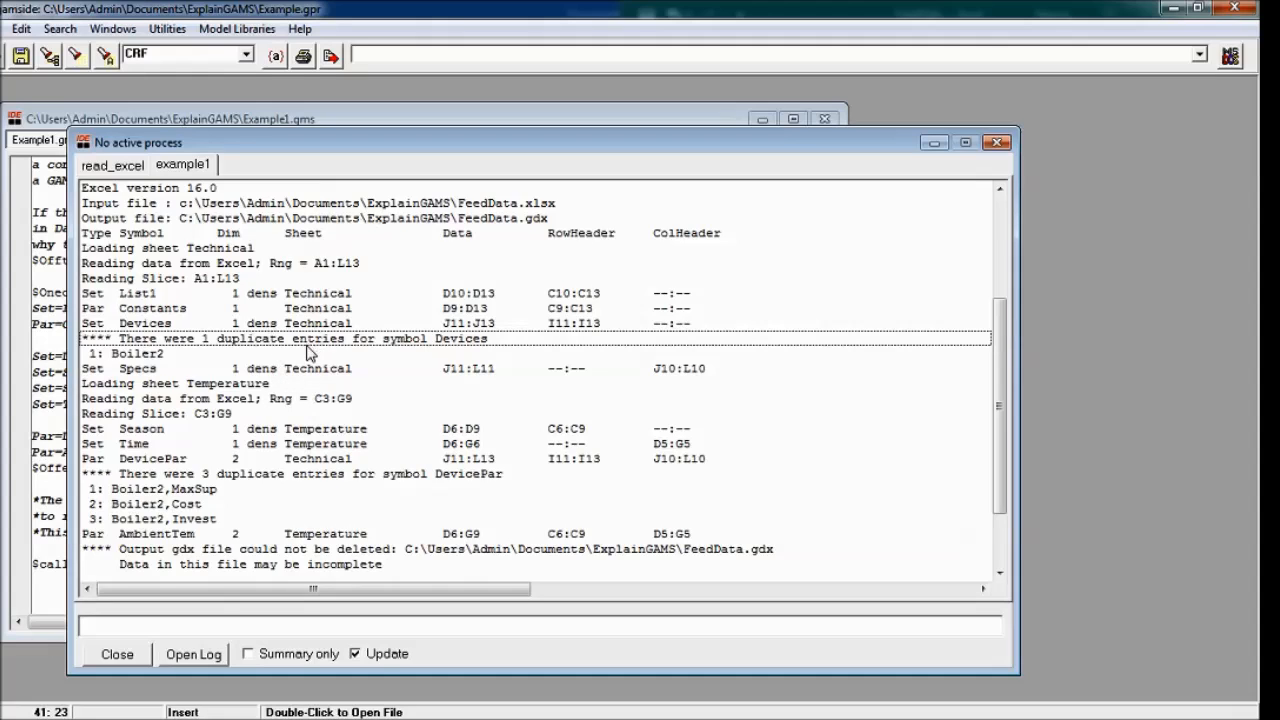
mouse_move(240, 350)
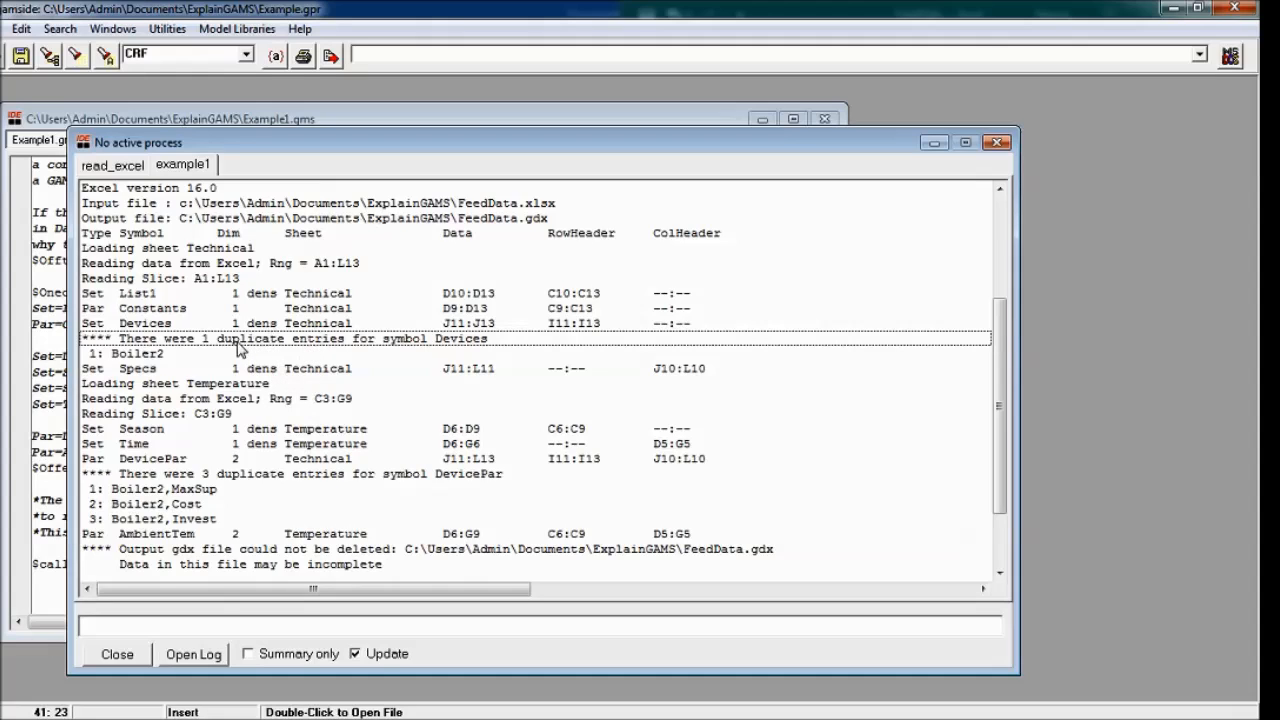
mouse_move(447, 428)
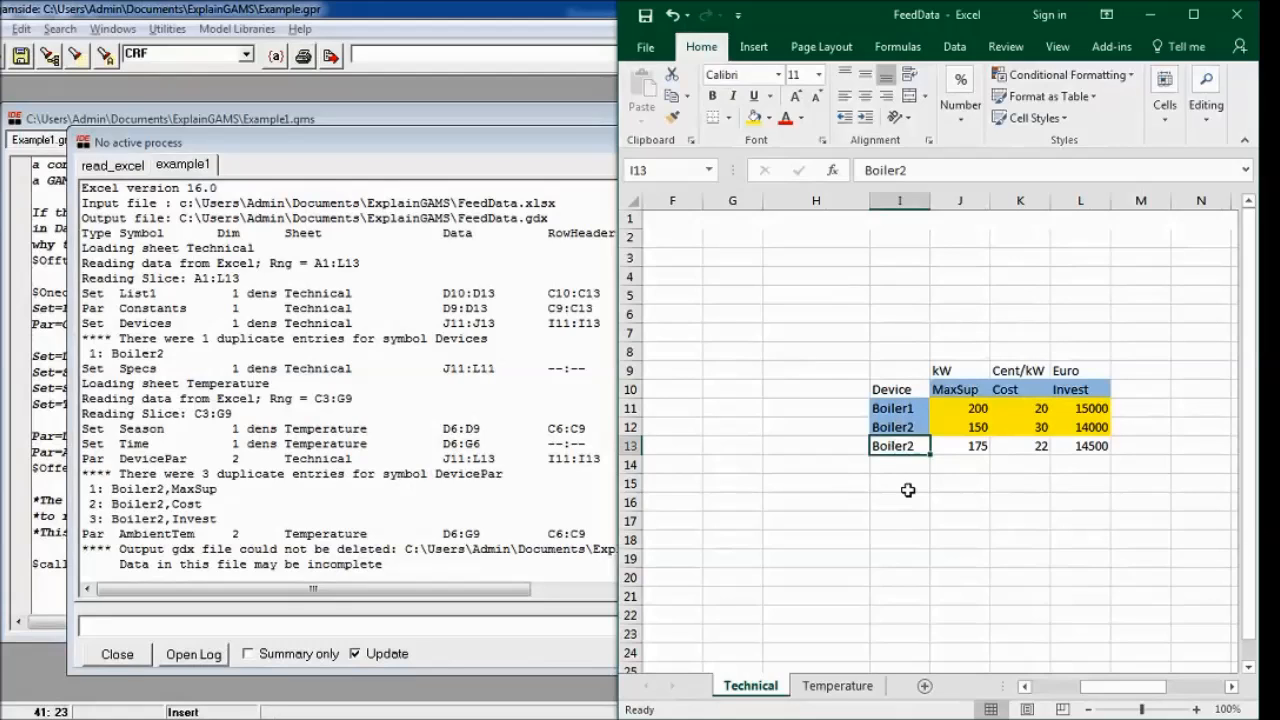
Step: Restore the name Boiler3 and decline reloading the changed FeedData.gdx
type("Boiler3")
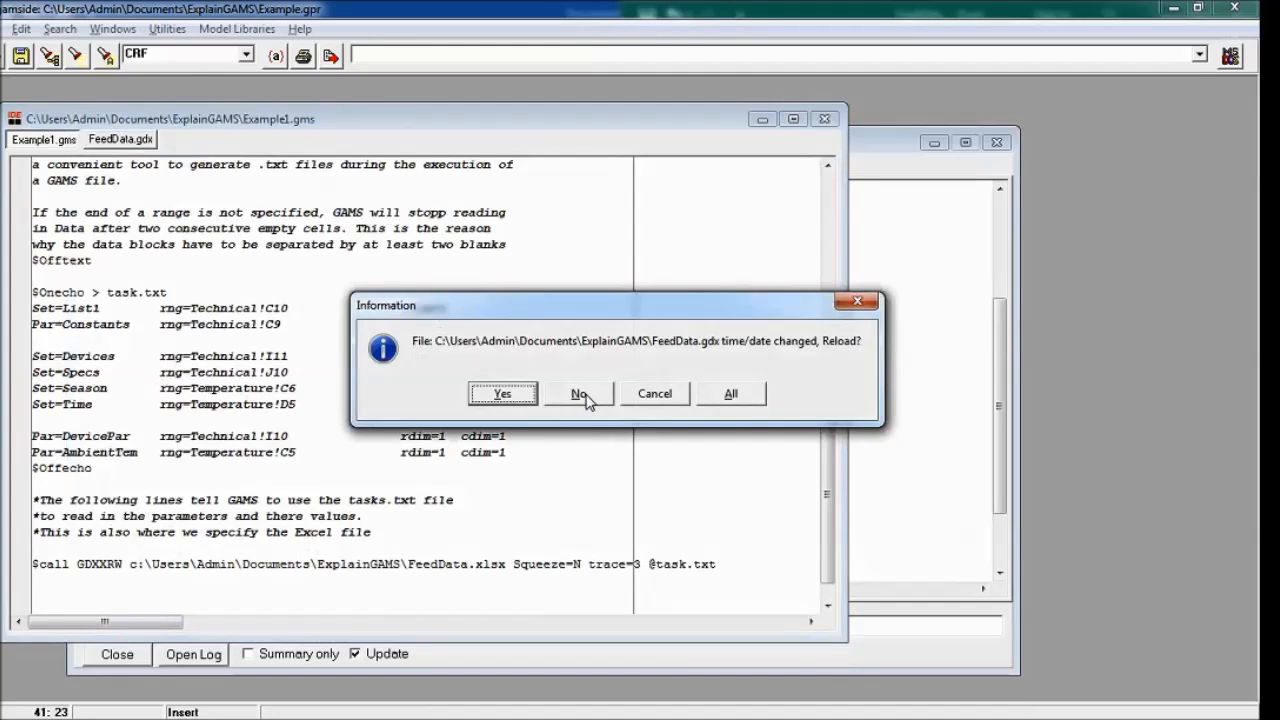
left_click(578, 393)
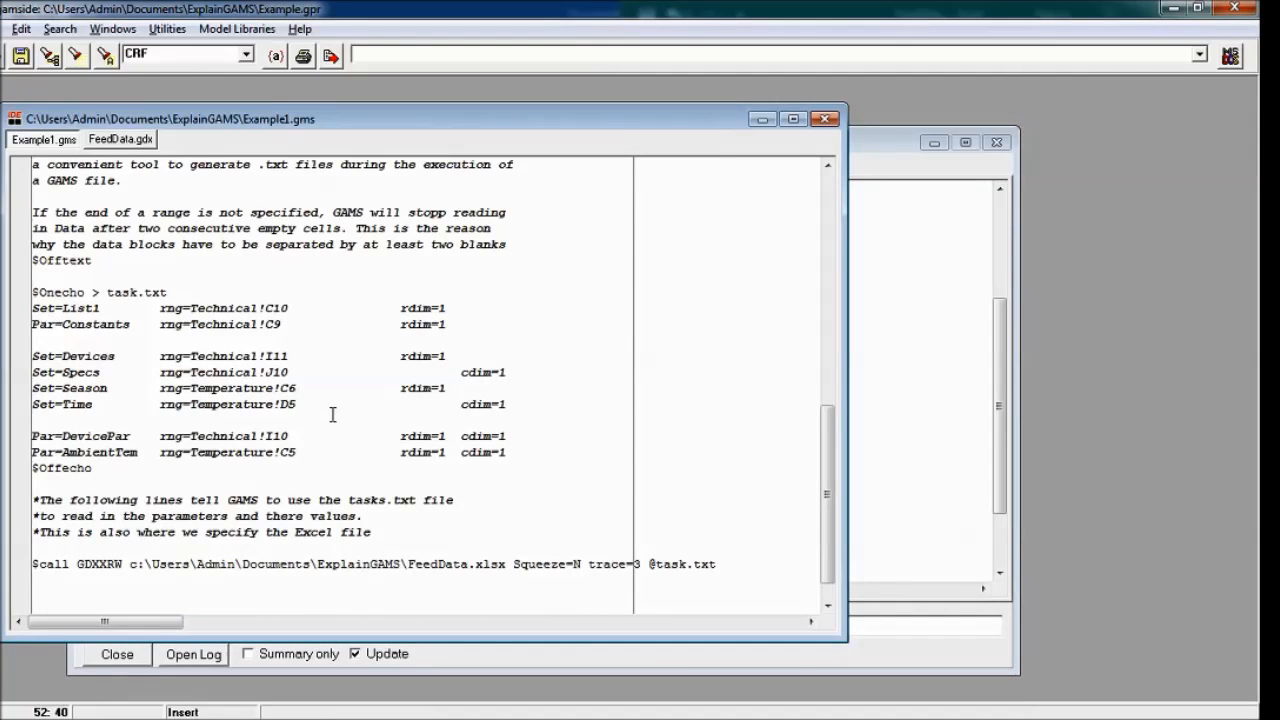